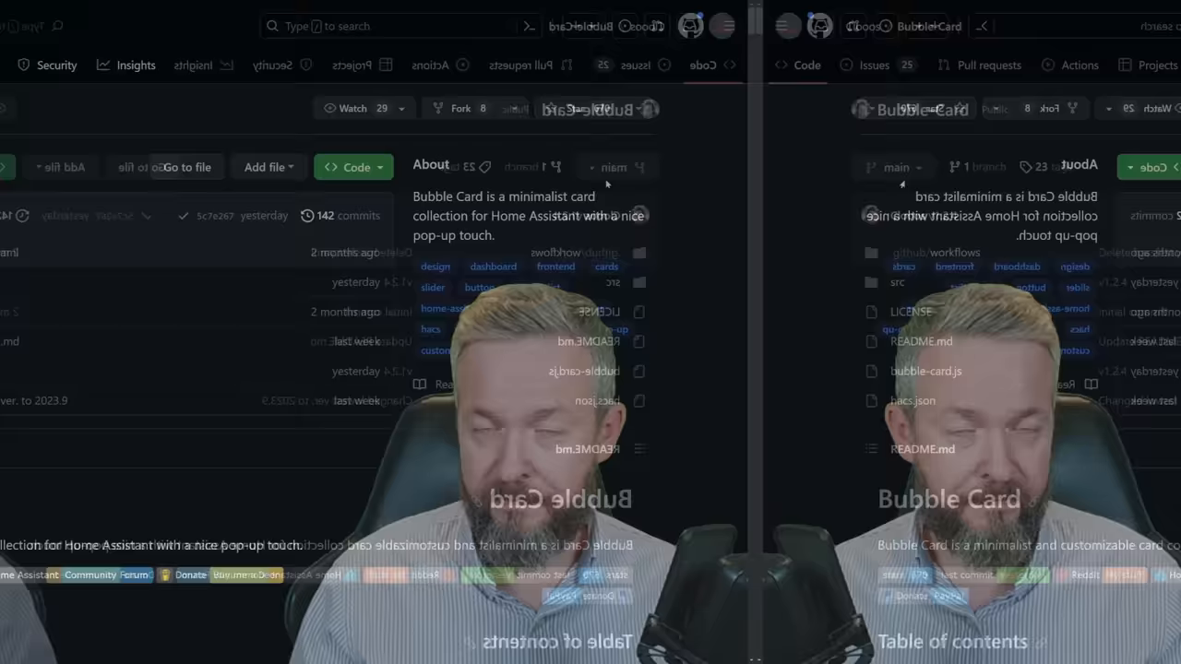
# Scroll the Bubble Card README down to the table of contents and feature screenshots
pyautogui.scroll(-3)
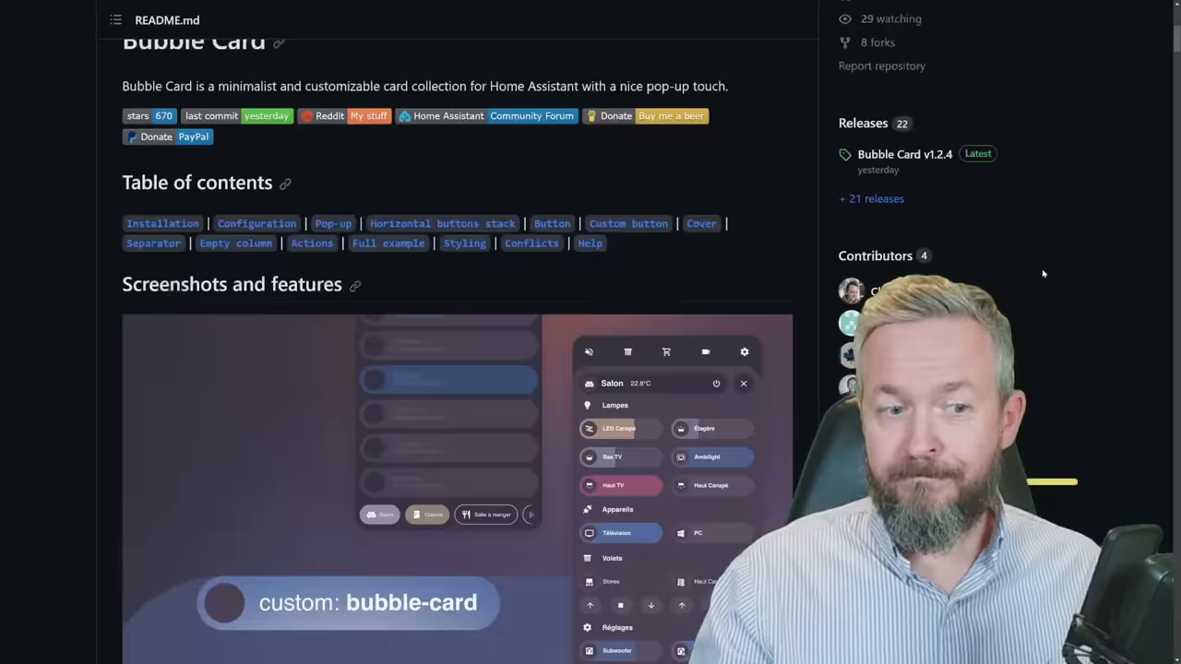
pyautogui.scroll(-3)
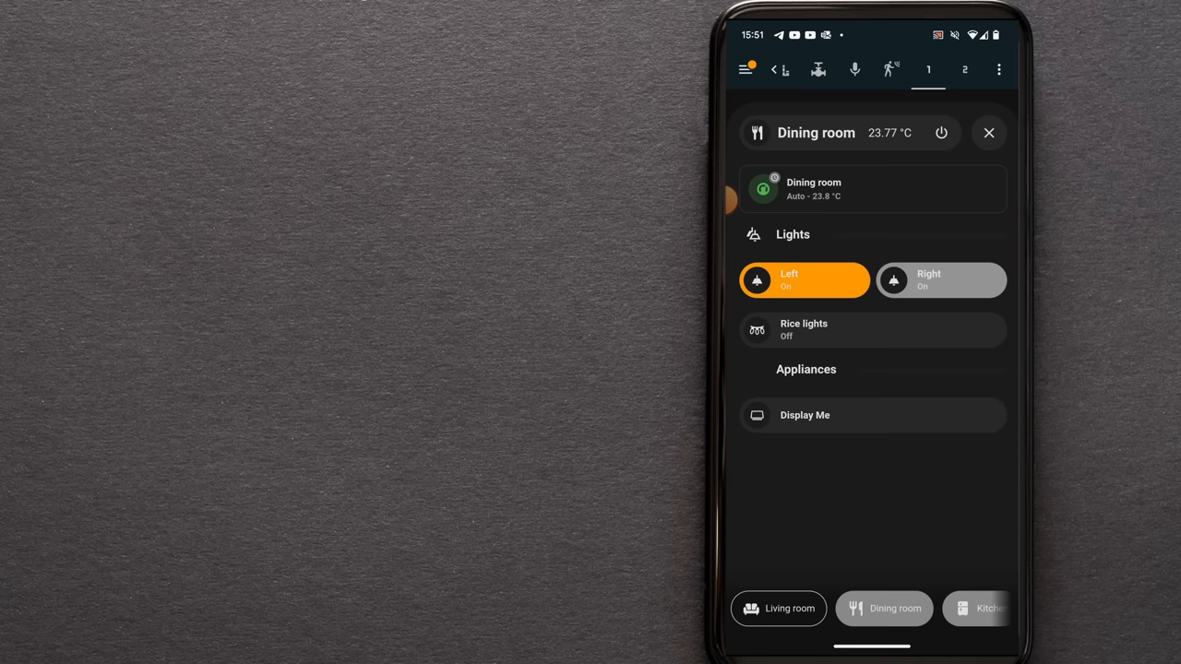
# Switch the phone dashboard pop-up to Kitchen, showing its lights and appliances
pyautogui.click(974, 609)
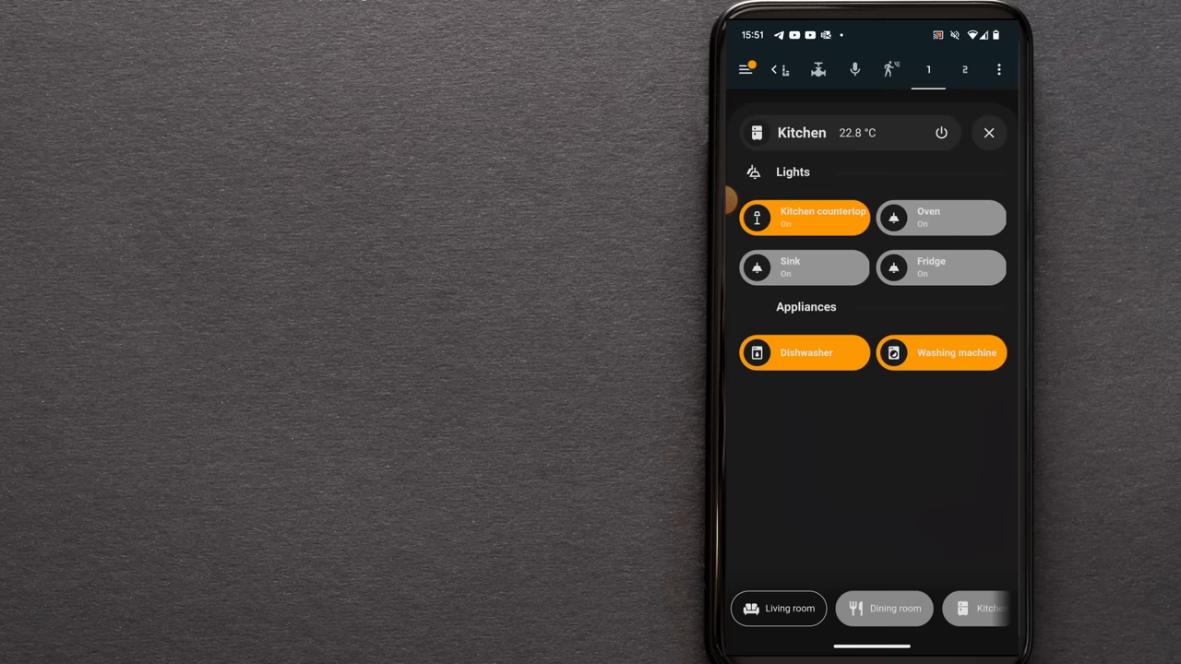
pyautogui.click(941, 352)
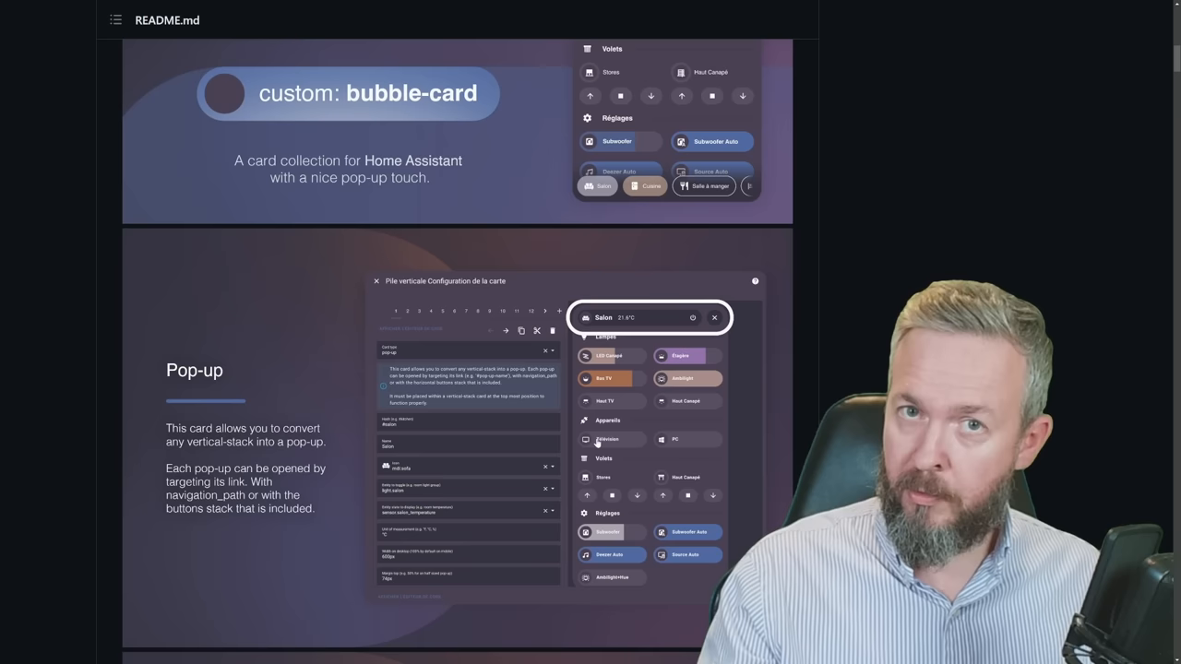
# Scroll the README through the Pop-up, Horizontal buttons stack and Separator sections
pyautogui.scroll(-3)
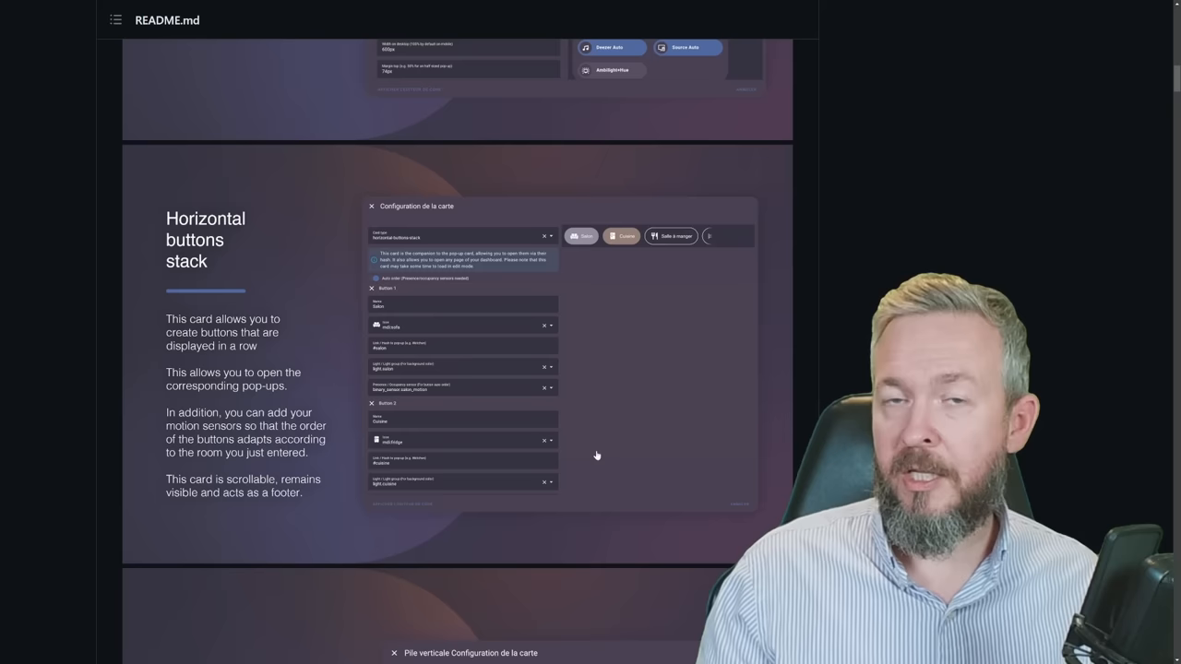
pyautogui.scroll(-3)
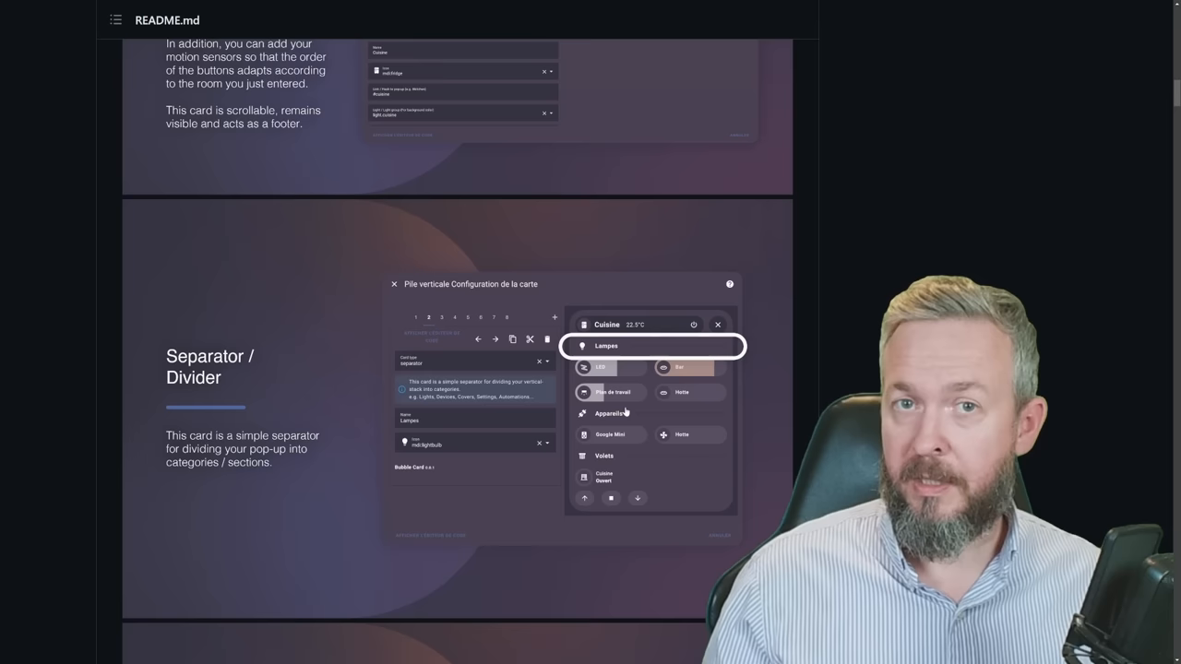
pyautogui.scroll(-3)
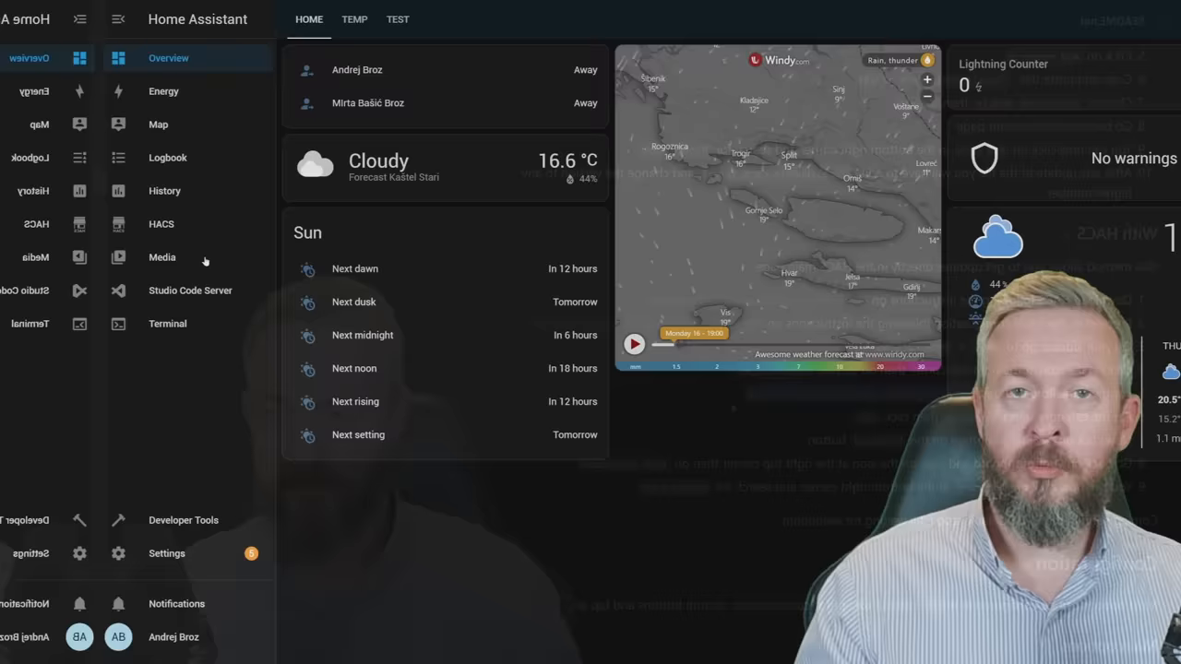
pyautogui.click(161, 224)
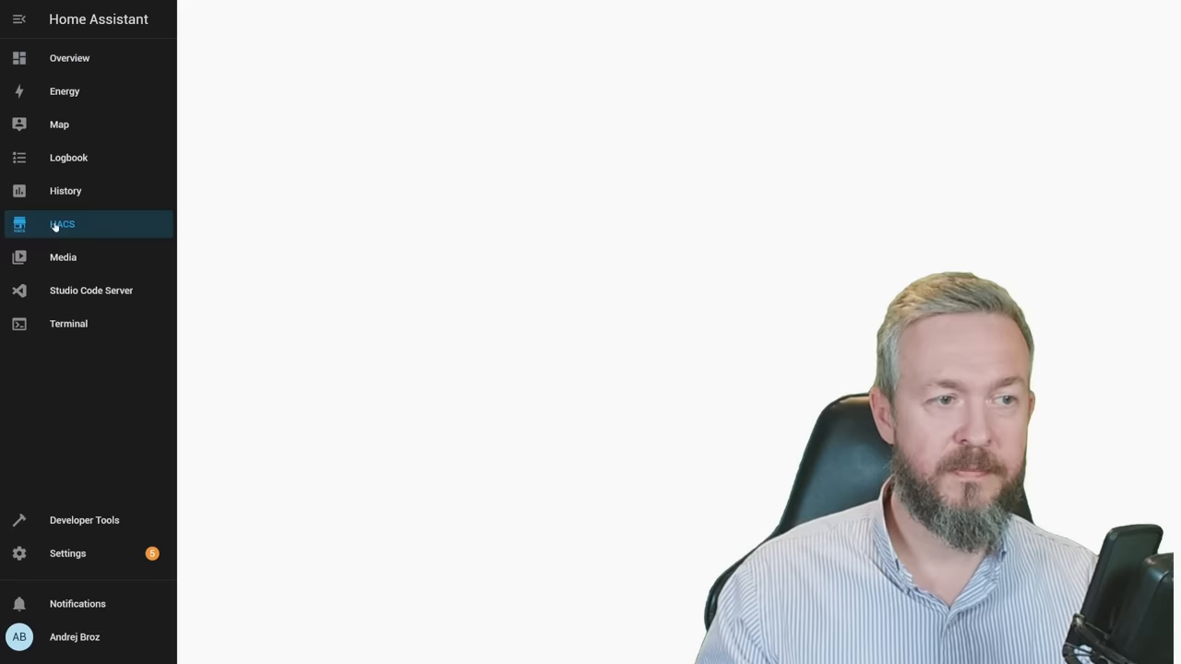
pyautogui.click(63, 225)
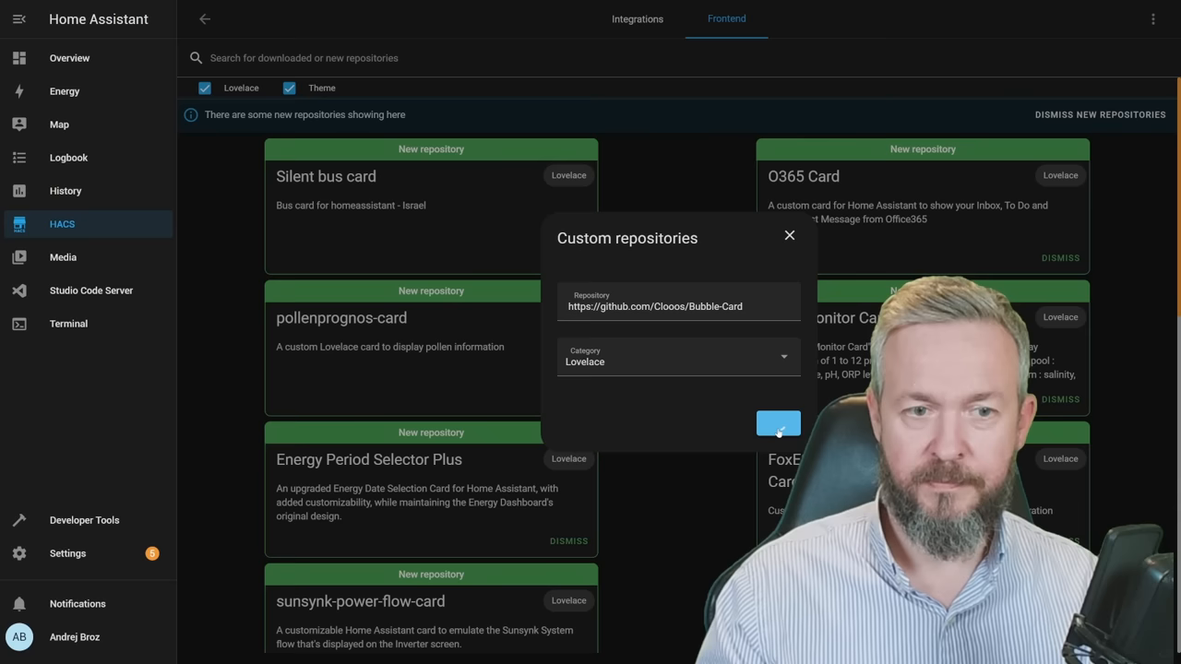
pyautogui.click(779, 422)
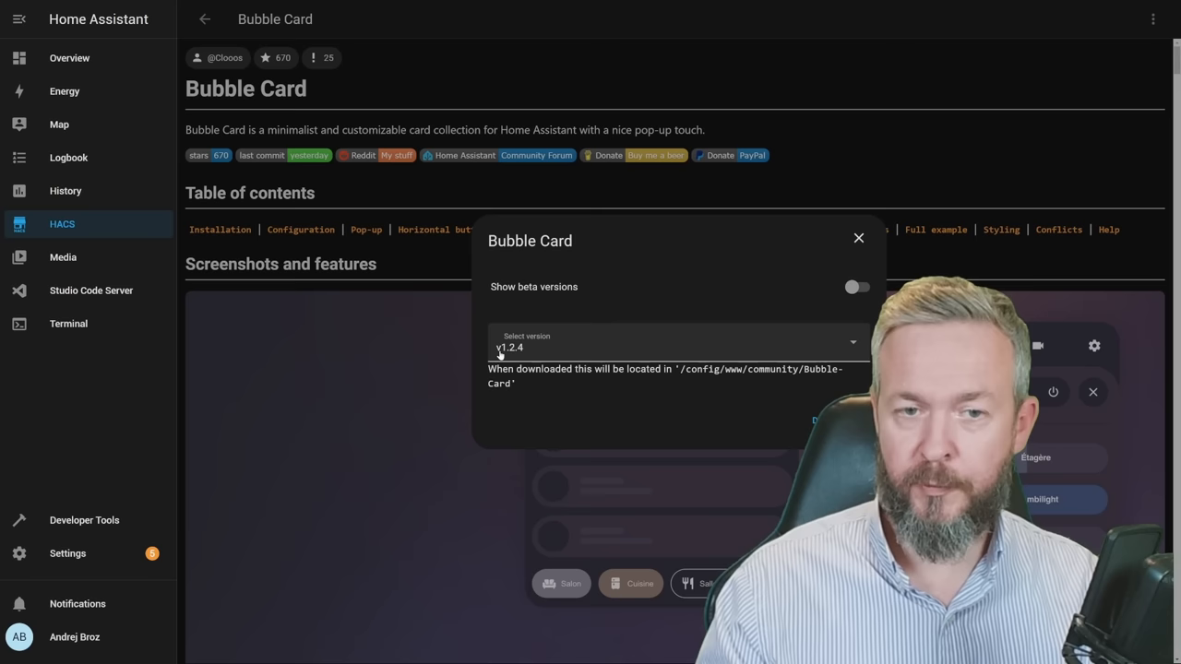
pyautogui.click(858, 239)
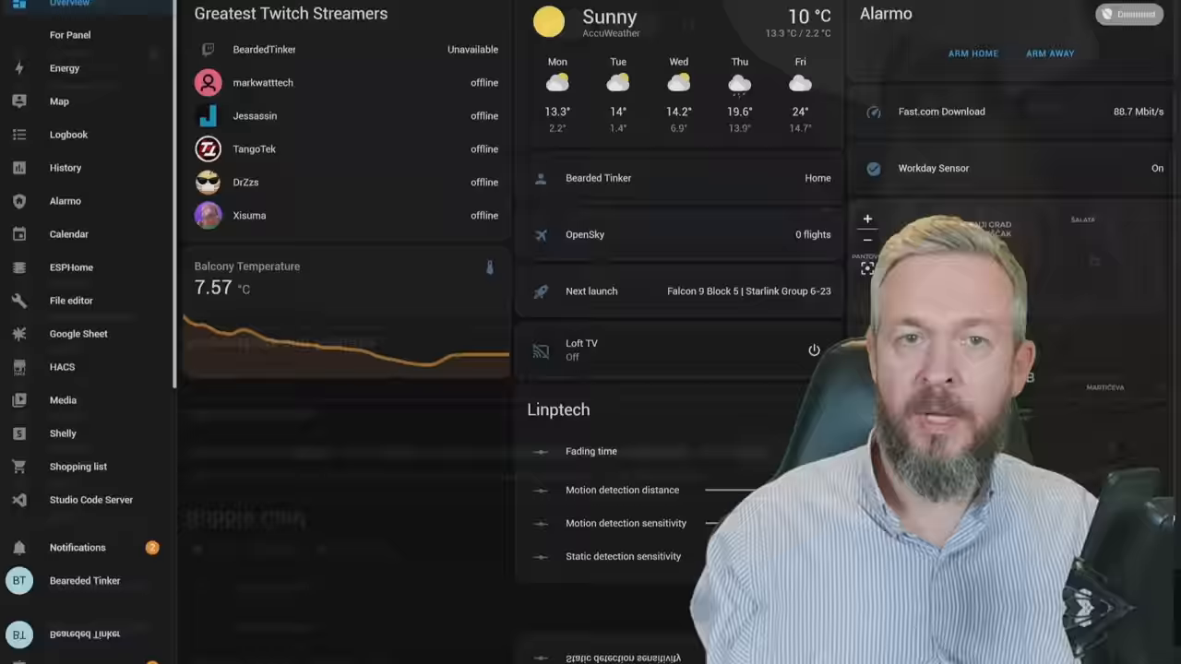
# Show the Overview dashboard and switch to its view named 1
pyautogui.click(321, 19)
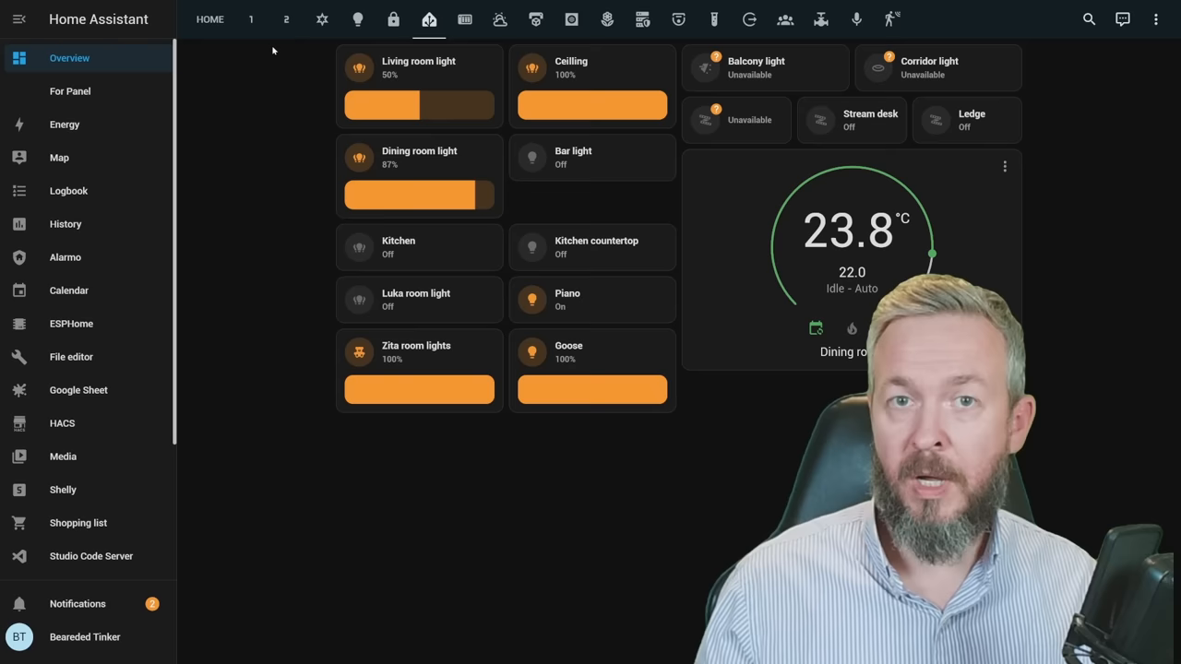
pyautogui.click(251, 18)
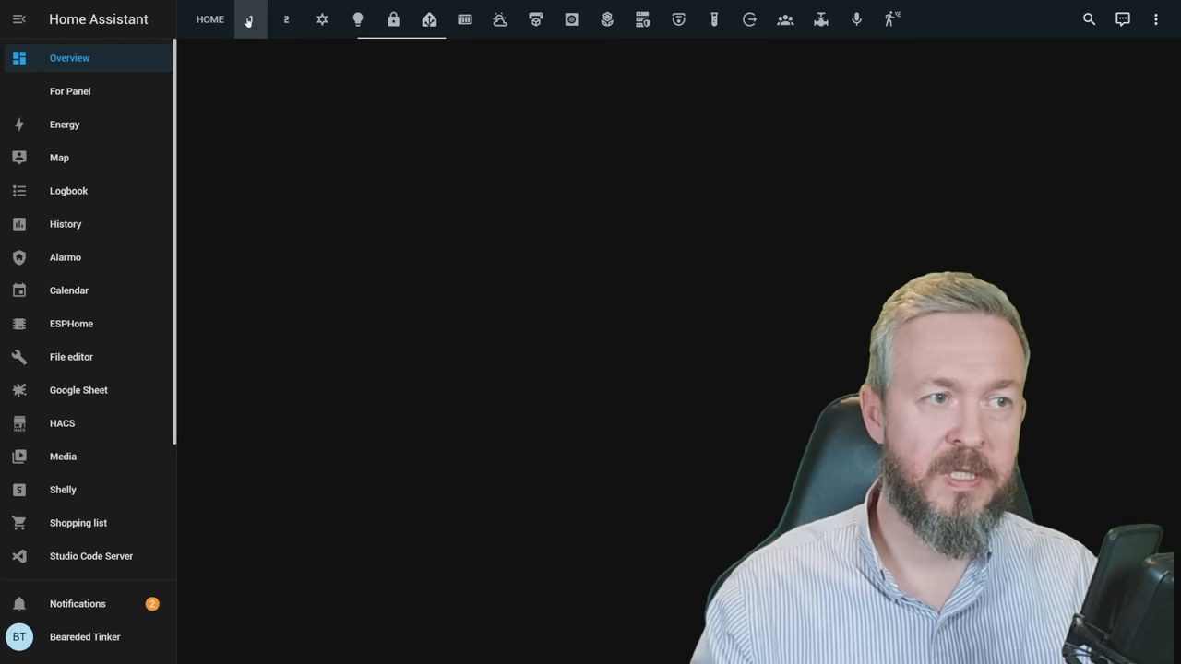
# Show the Living room pop-up from view 1's bottom bar, then close it
pyautogui.click(251, 19)
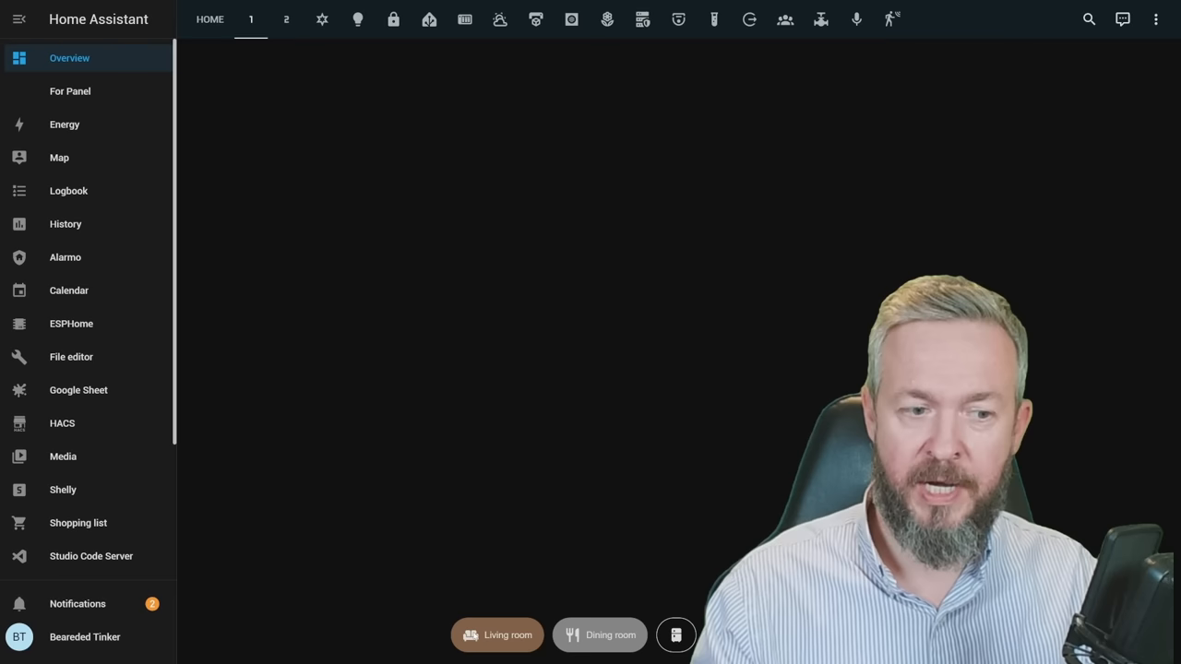
pyautogui.click(497, 635)
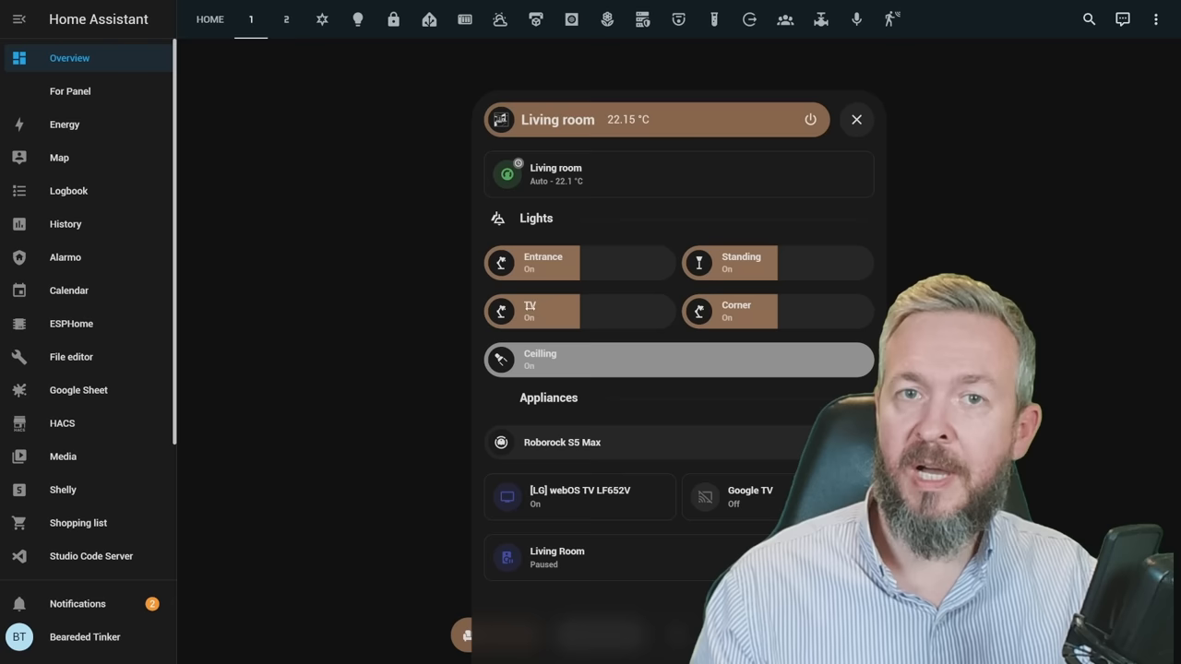
pyautogui.click(857, 118)
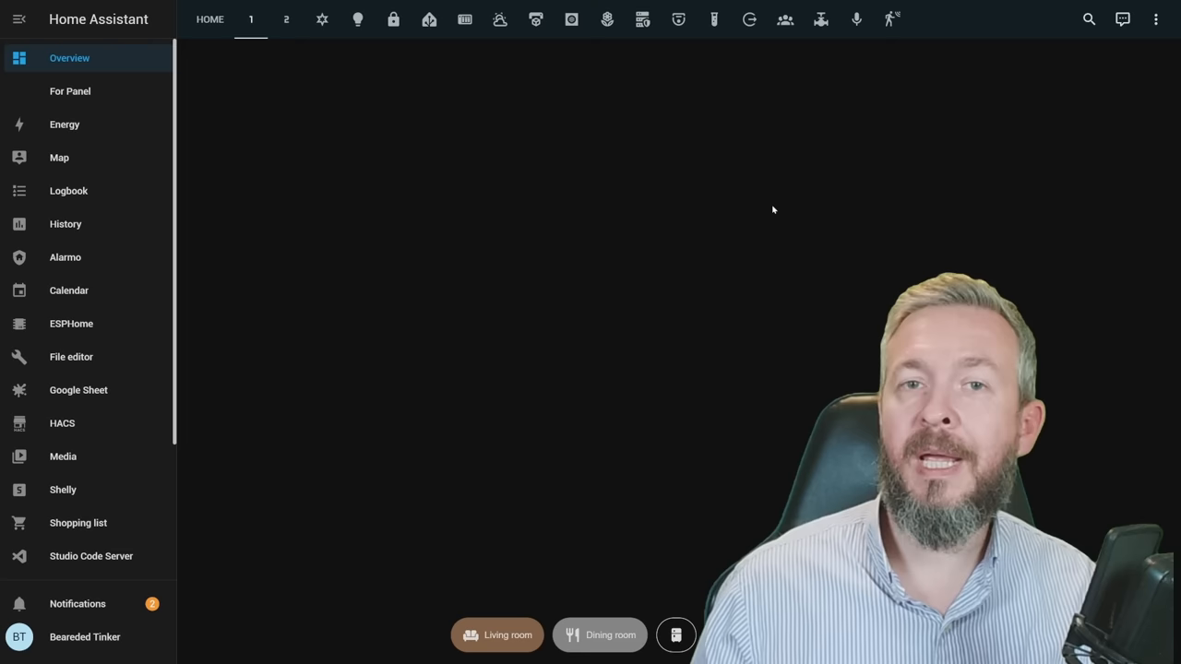
# Switch to view 2 with the Bed room and Luka room buttons
pyautogui.click(286, 19)
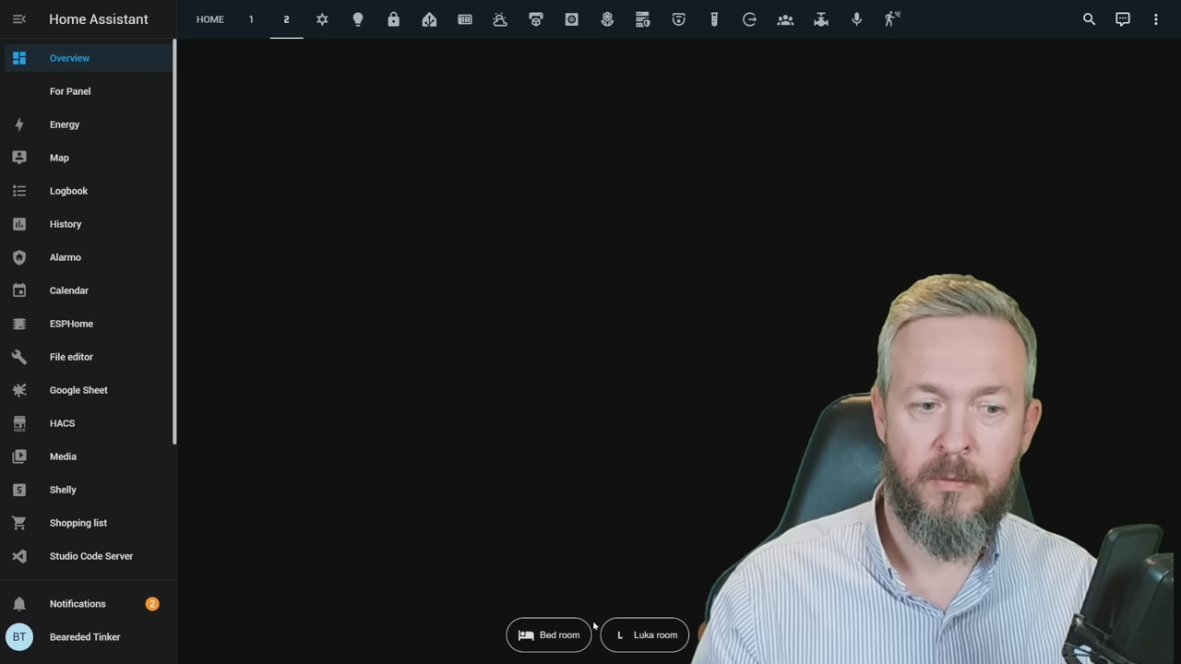
pyautogui.click(548, 635)
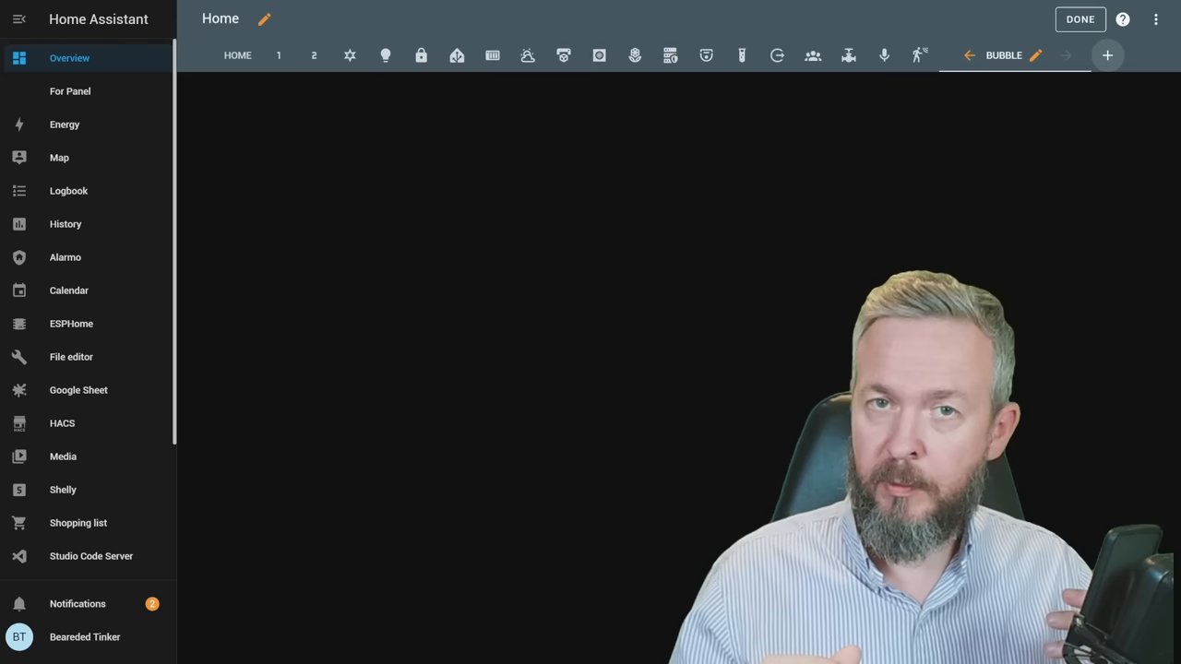
# Add a new Bubble card to the BUBBLE view, searching for 'bubi'
pyautogui.click(1107, 55)
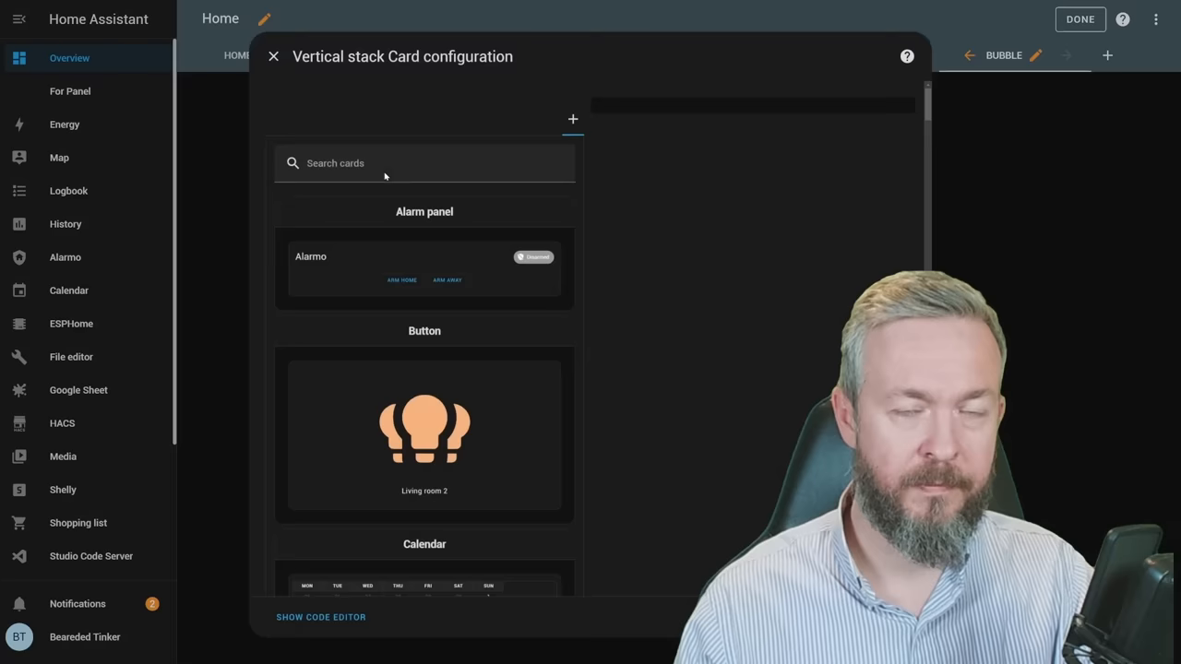
pyautogui.write('bubi')
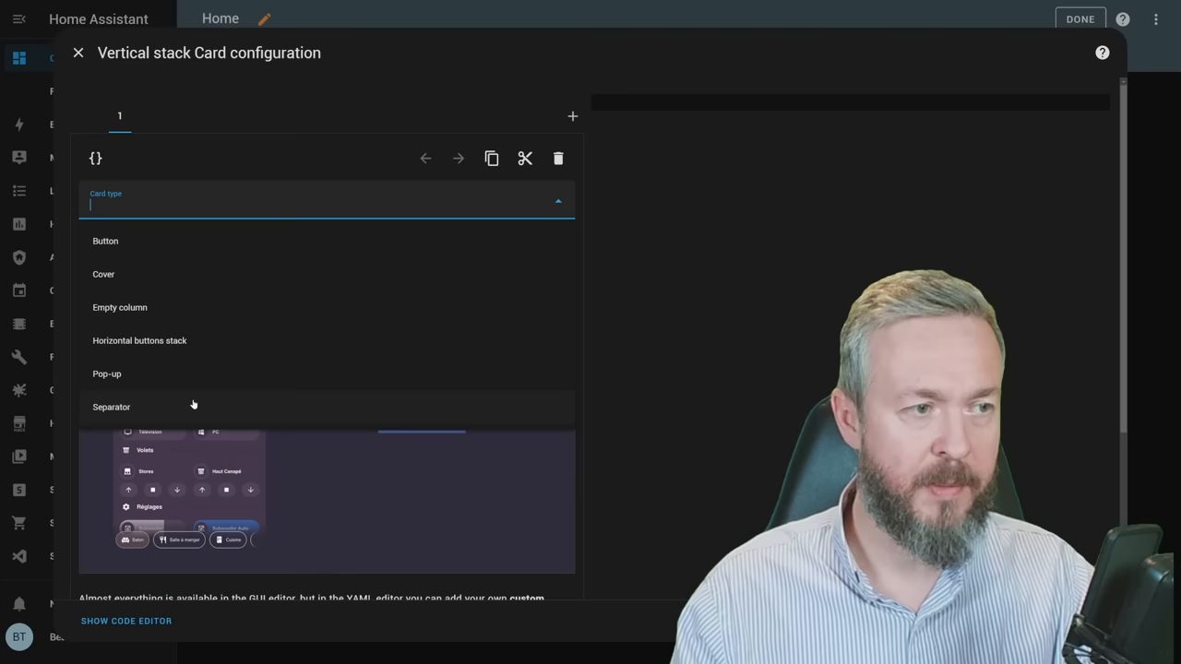
# Fill the Balcony pop-up's hash, name, bee-flower icon and light.balcony_light entity
pyautogui.click(107, 373)
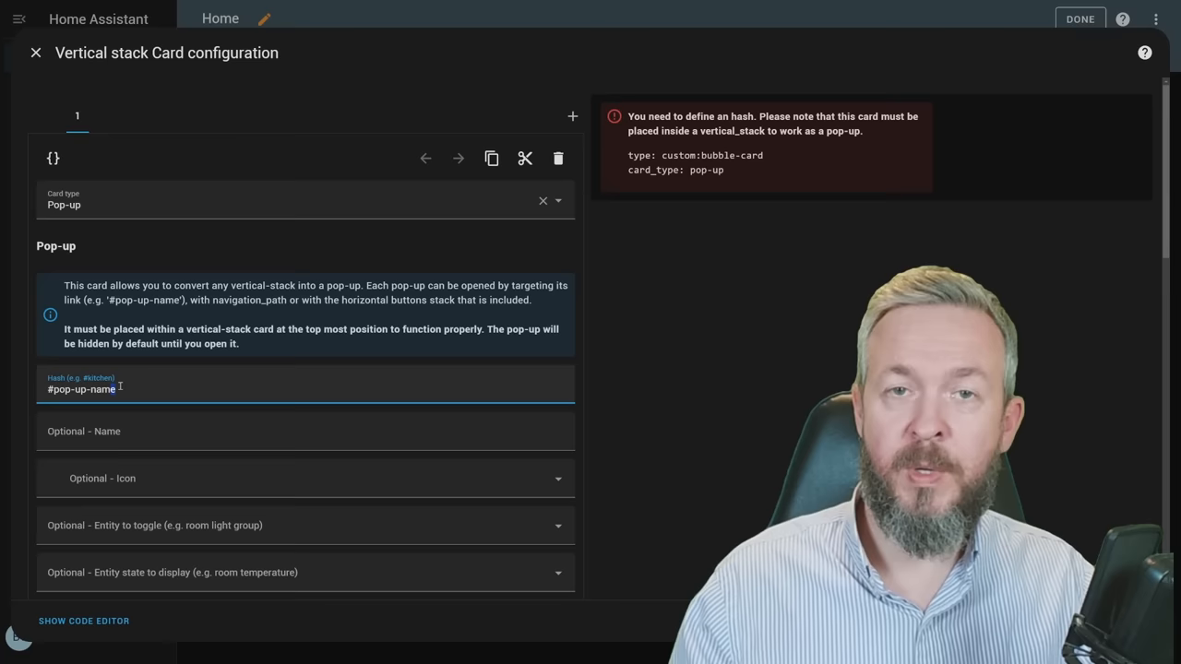
pyautogui.doubleClick(81, 388)
pyautogui.write('#balconye')
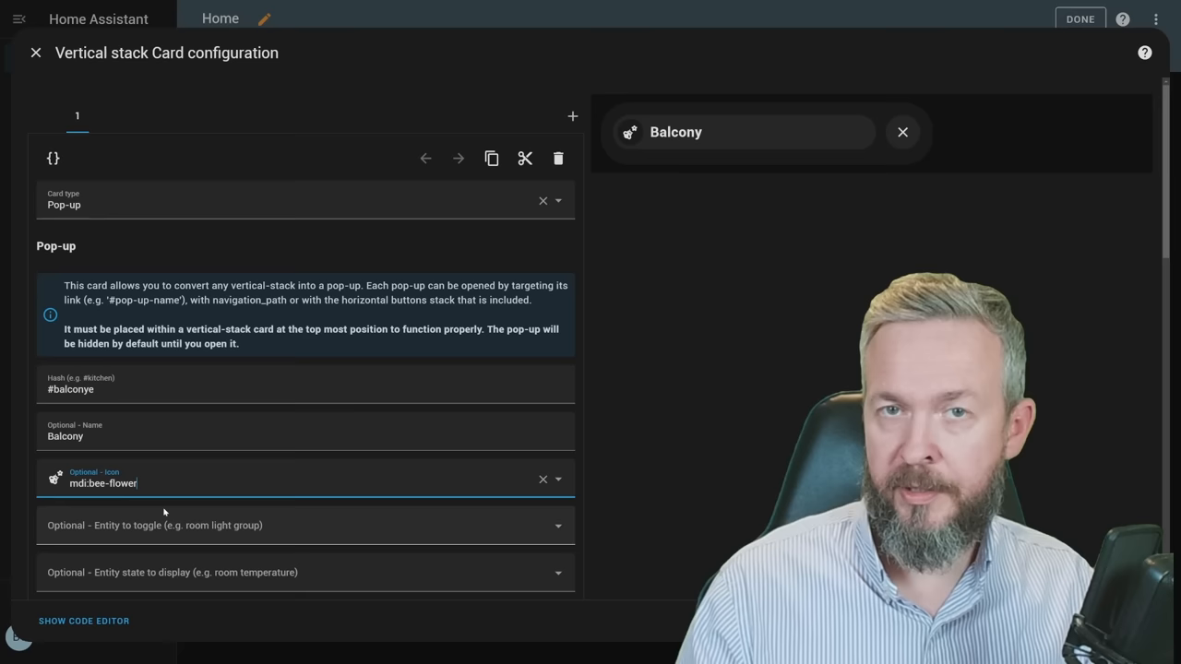
pyautogui.click(306, 524)
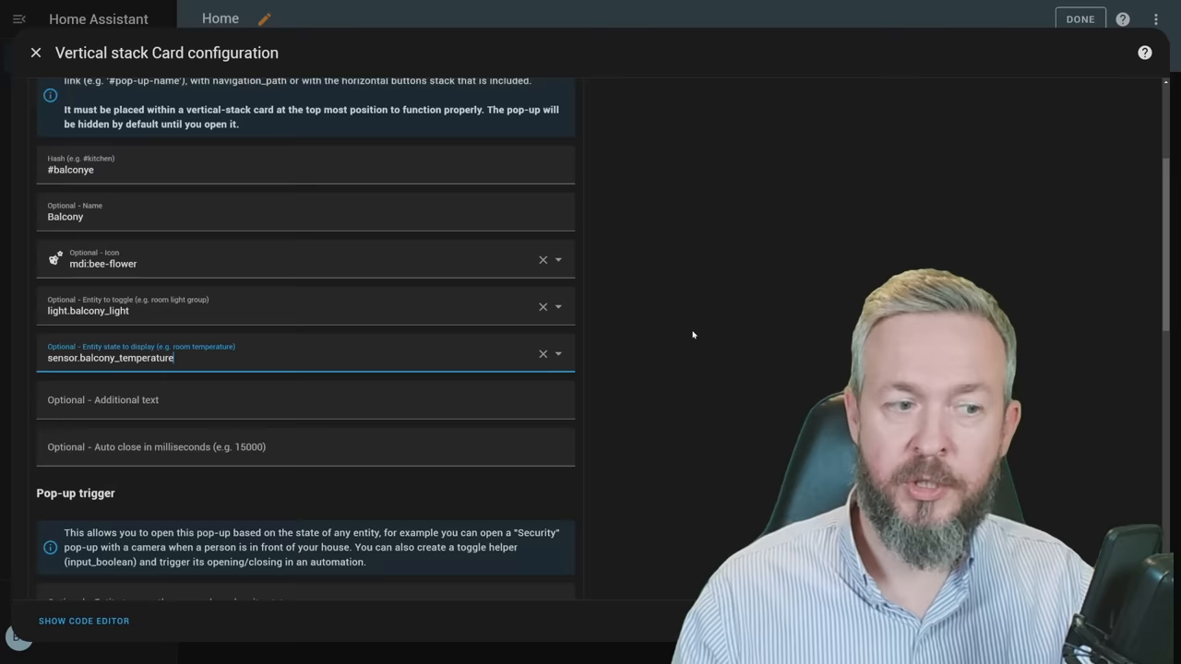
# Set the Balcony pop-up's auto-close delay to 15000 milliseconds
pyautogui.scroll(-3)
pyautogui.write('Additional text')
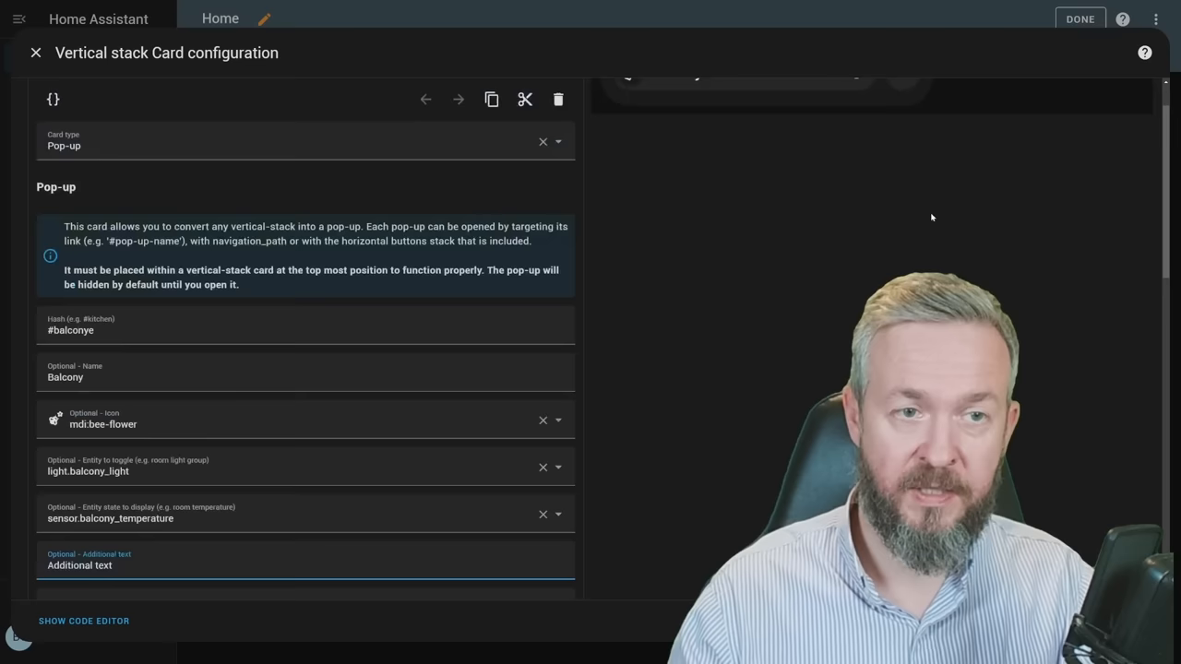
pyautogui.scroll(-3)
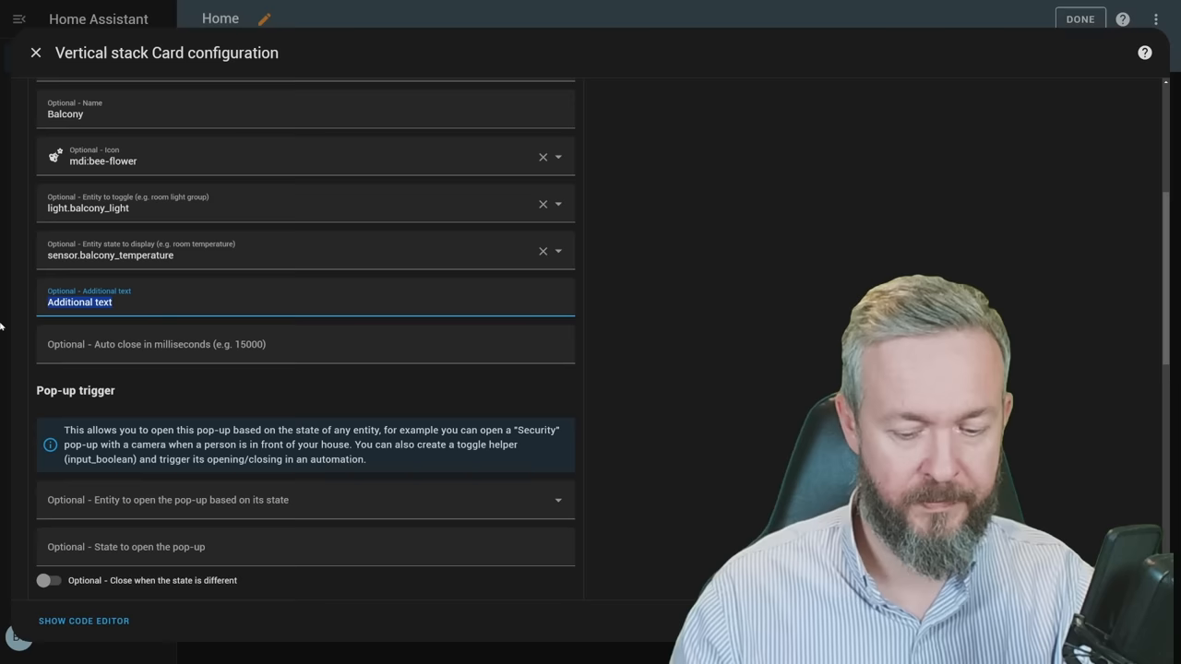
pyautogui.click(304, 345)
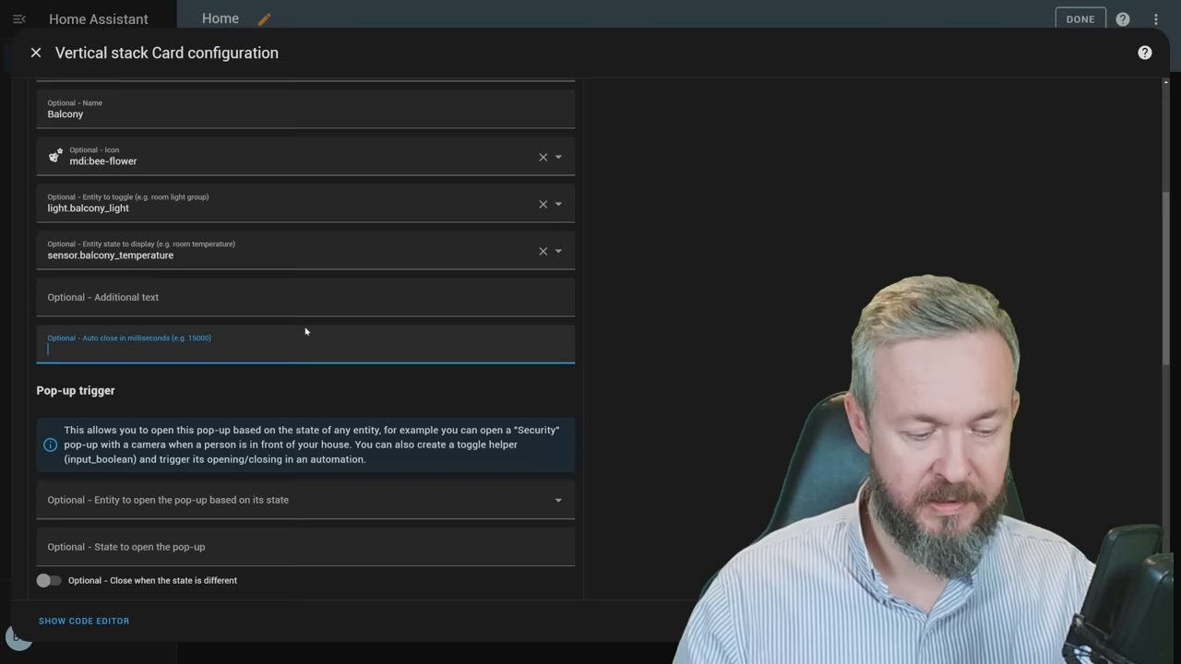
pyautogui.write('15000')
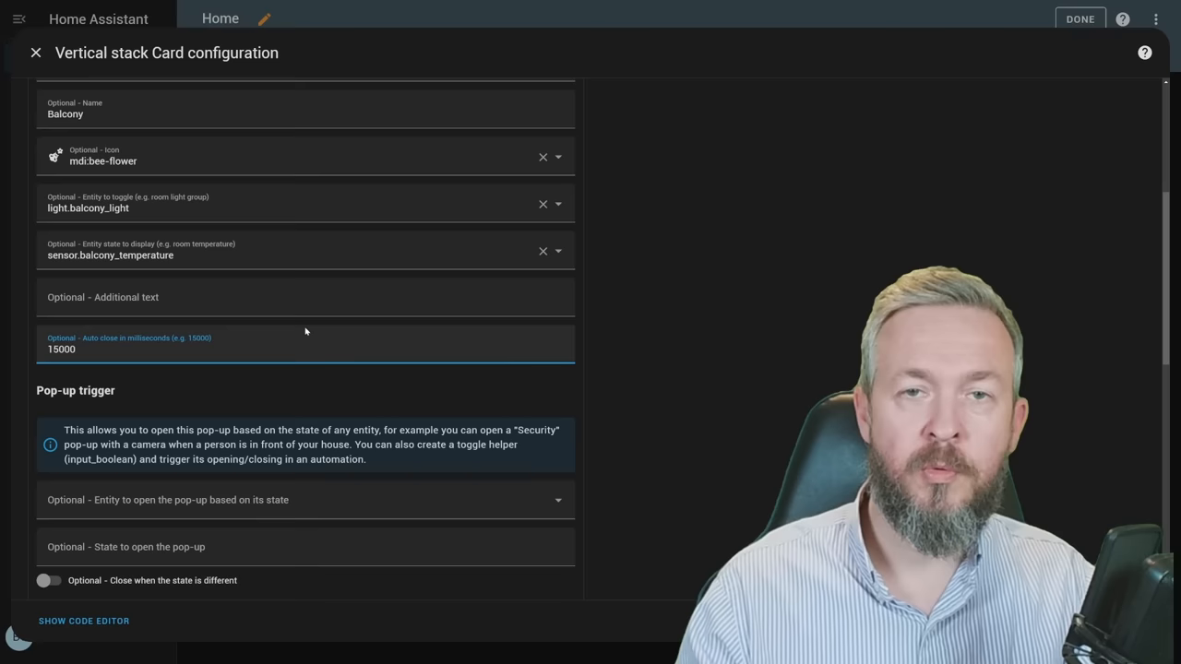
pyautogui.scroll(-3)
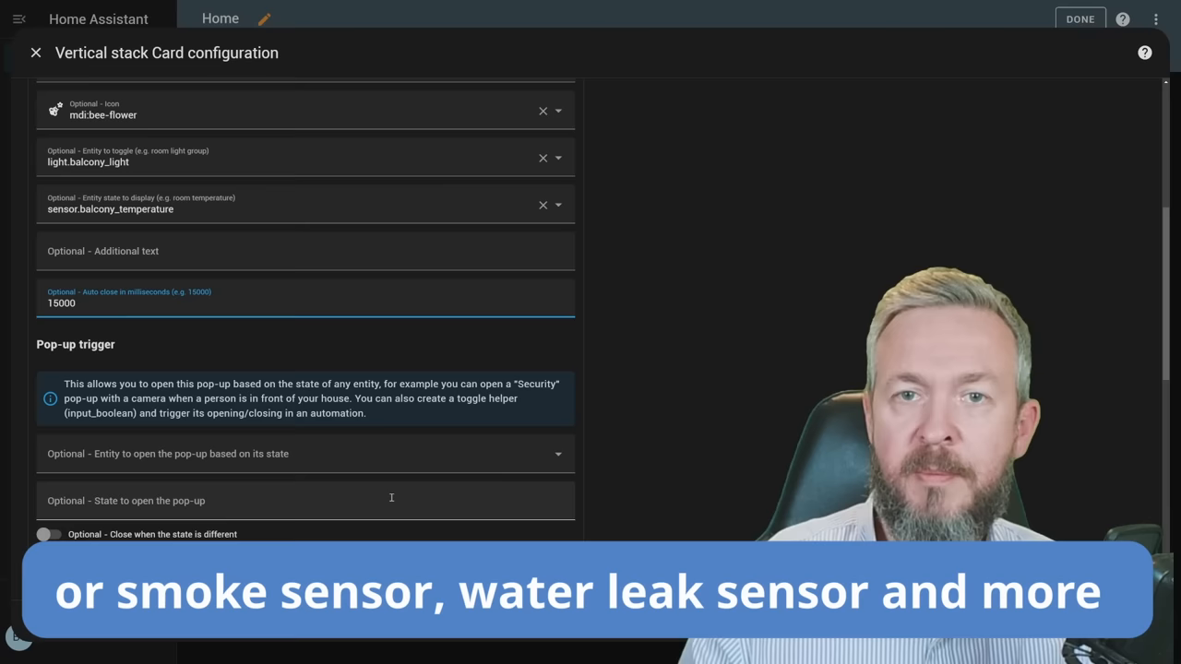
# Trigger the pop-up when binary_sensor.not_door_contact is on, closing when the state differs
pyautogui.click(305, 454)
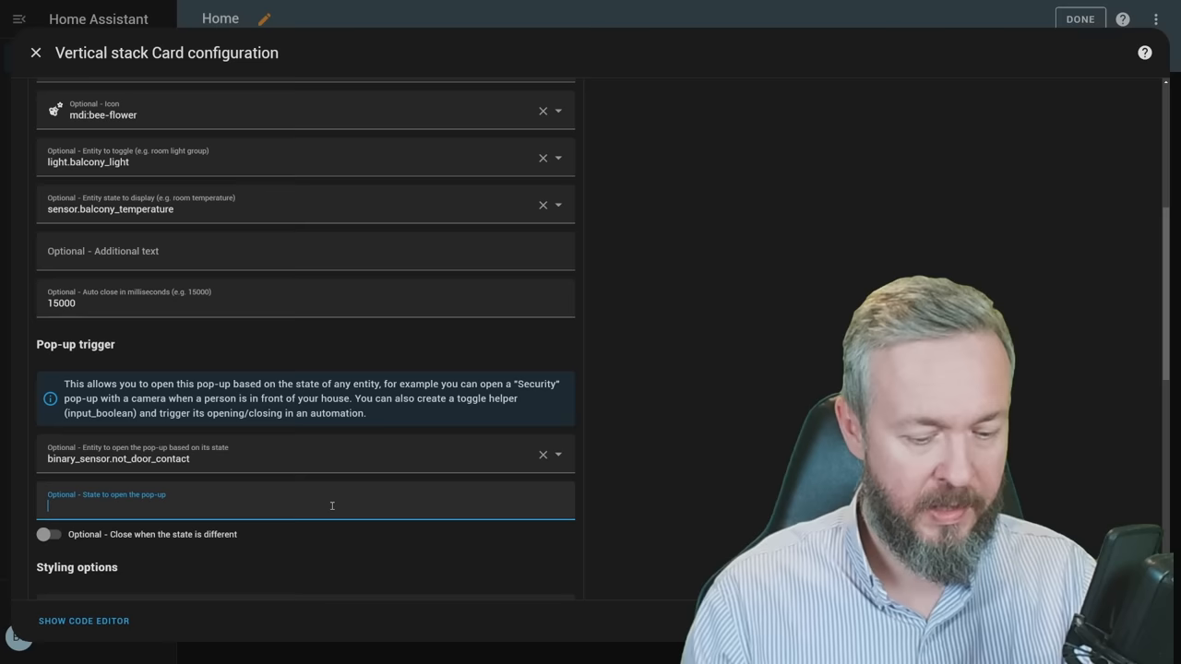
pyautogui.write('on')
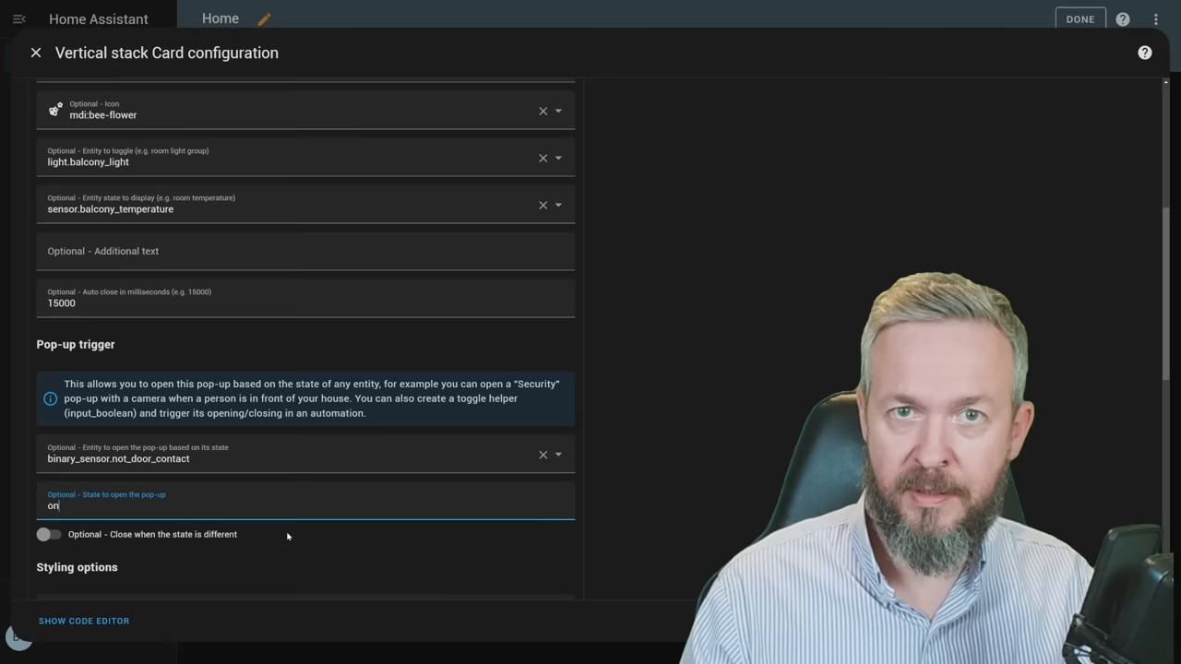
pyautogui.click(48, 536)
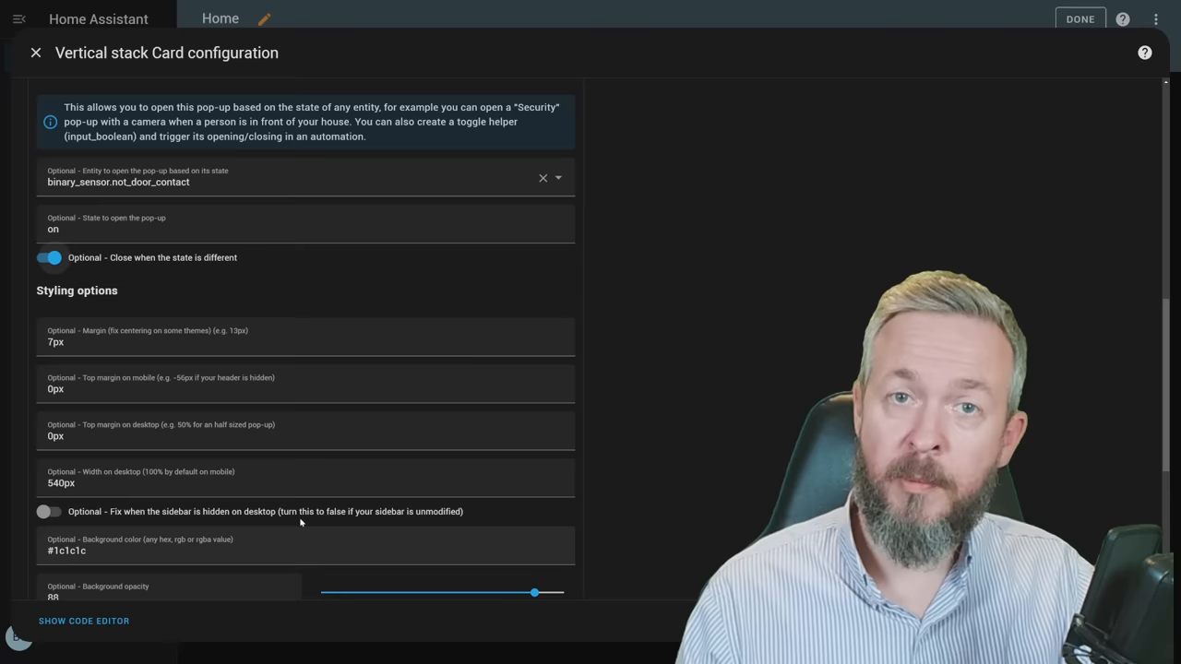
pyautogui.scroll(-3)
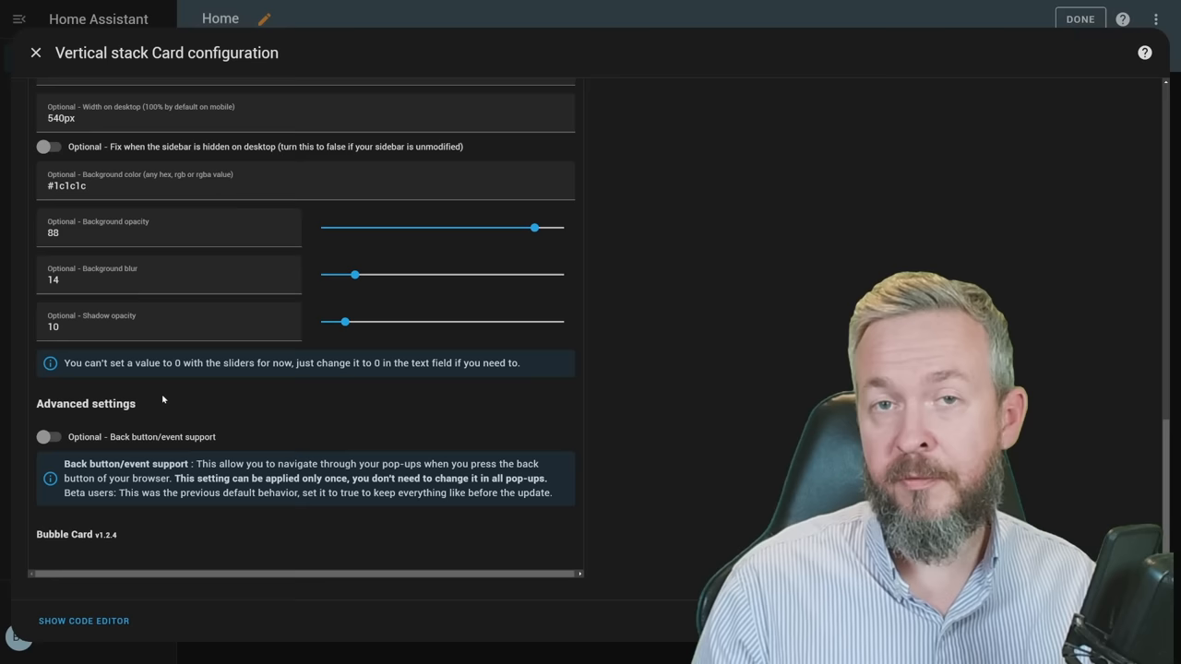
# Save the Balcony pop-up and begin a Horizontal buttons stack card
pyautogui.click(35, 52)
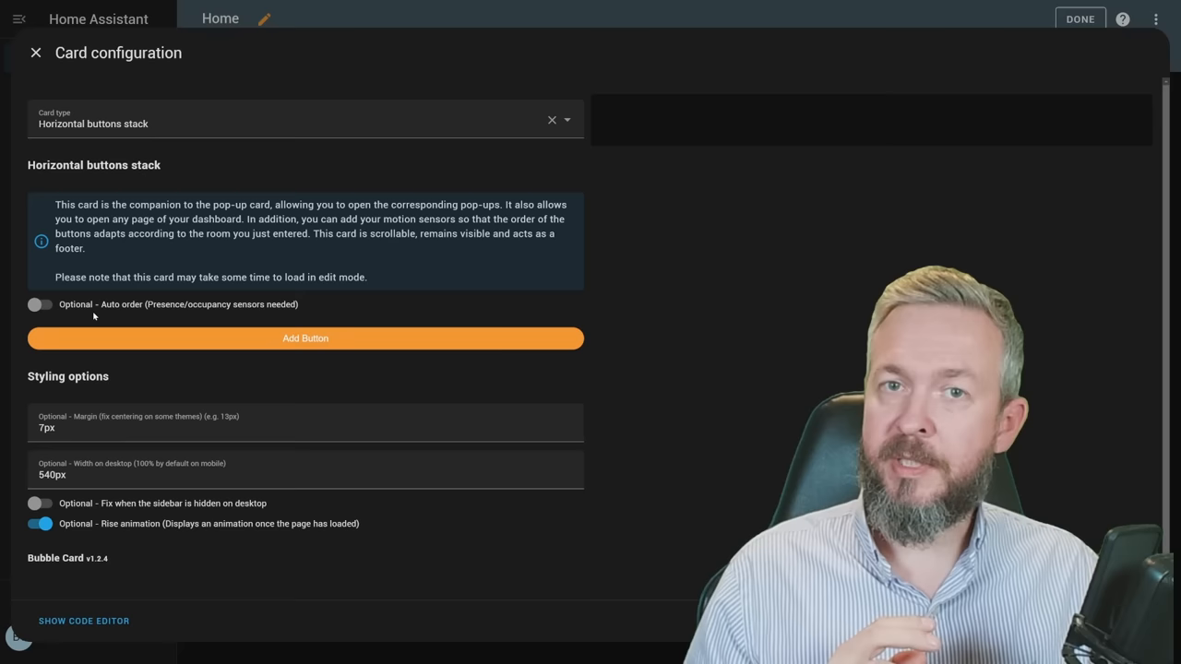
# Enable Auto order and add a Balcony button: link #blacony, icon mdi:cctv, light.balcony_light, binary_sensor.not_door_contact
pyautogui.click(41, 305)
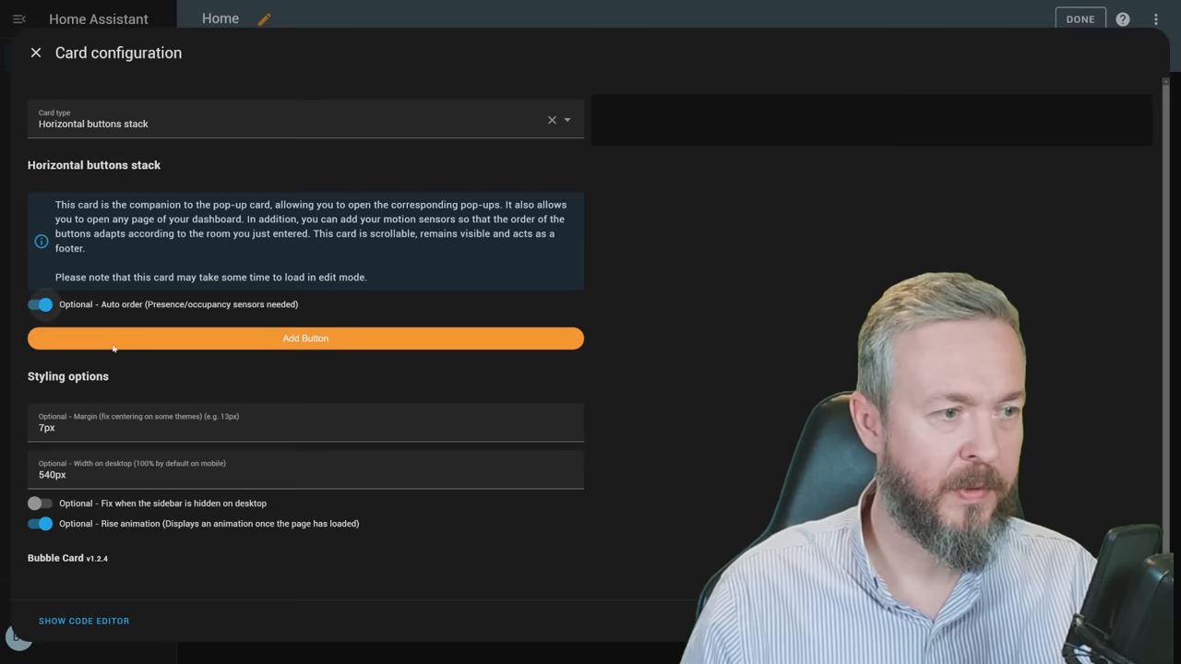
pyautogui.click(306, 338)
pyautogui.write('#blacony')
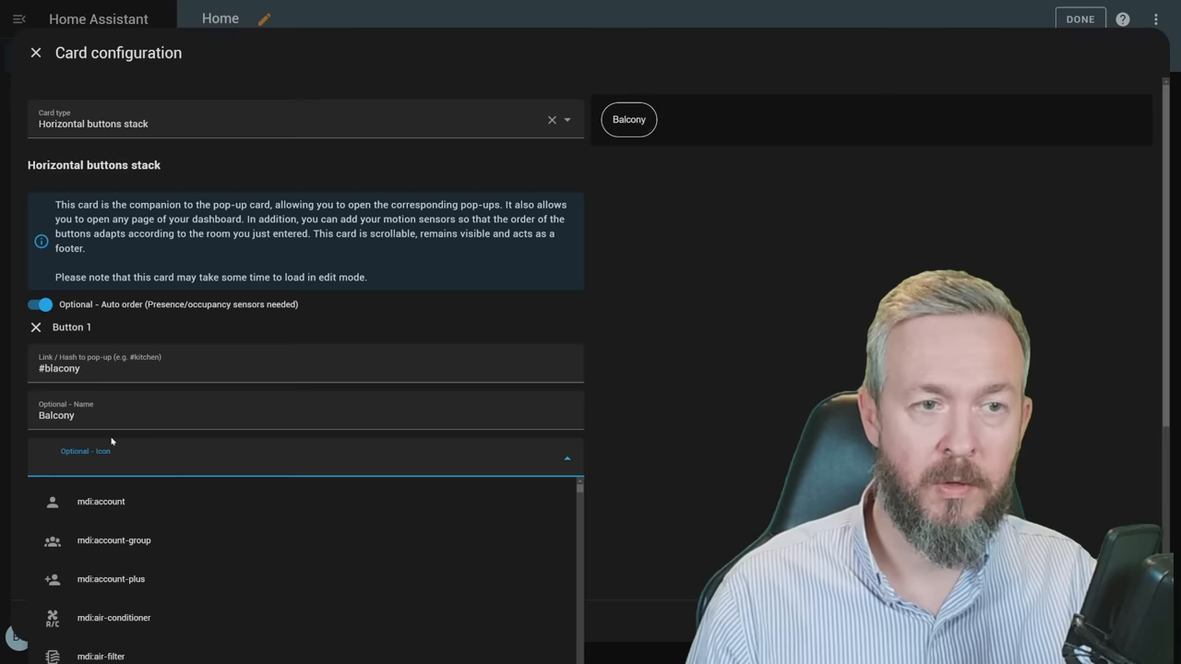
pyautogui.write('cctv')
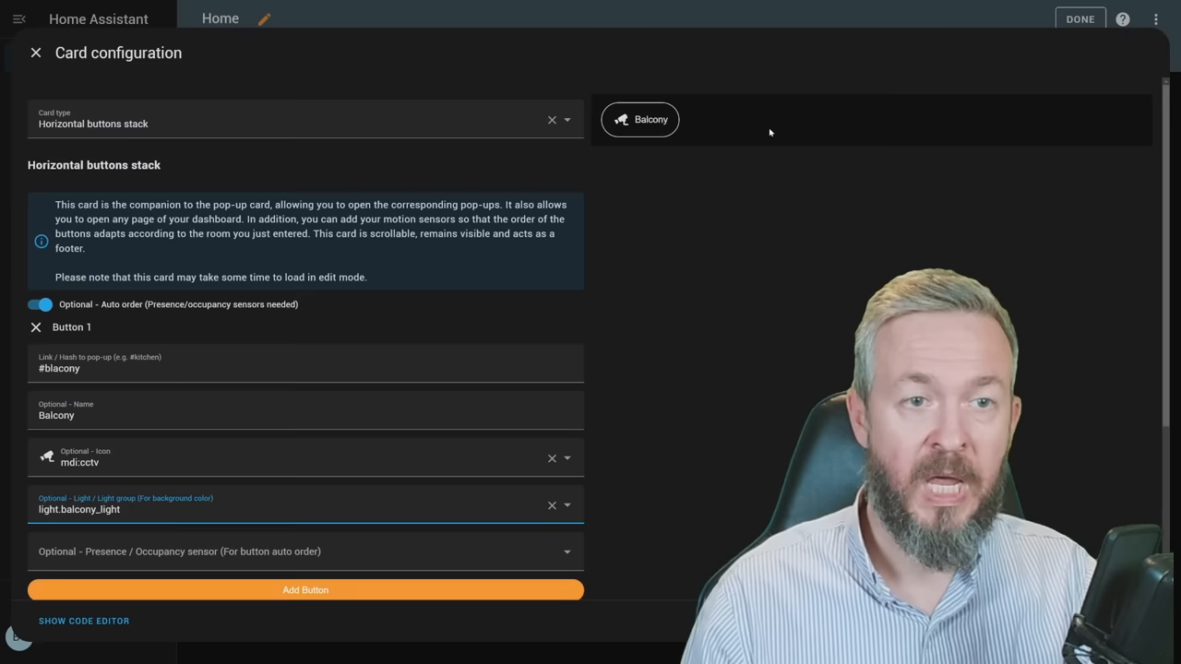
pyautogui.scroll(-3)
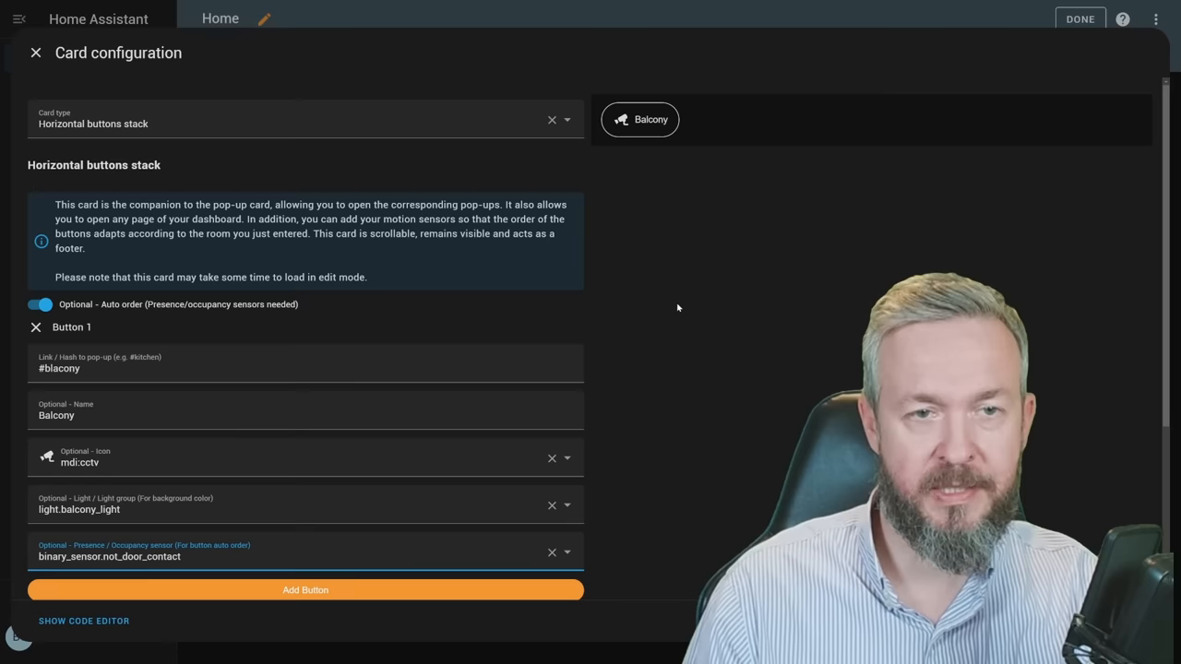
pyautogui.scroll(-3)
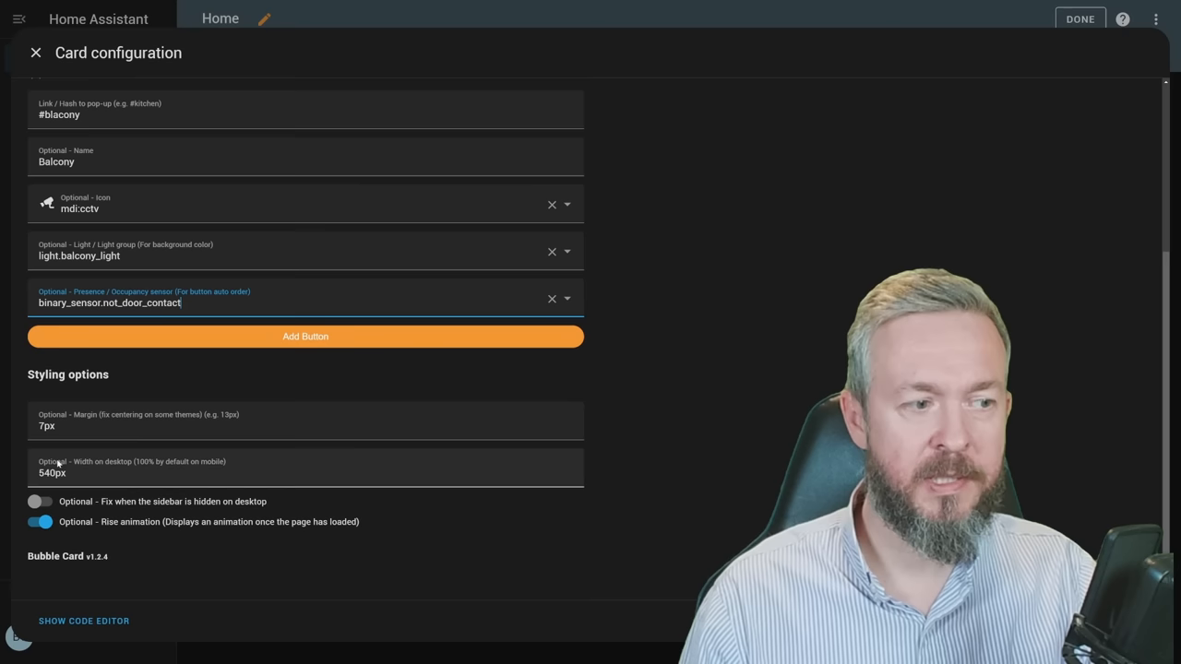
pyautogui.click(35, 52)
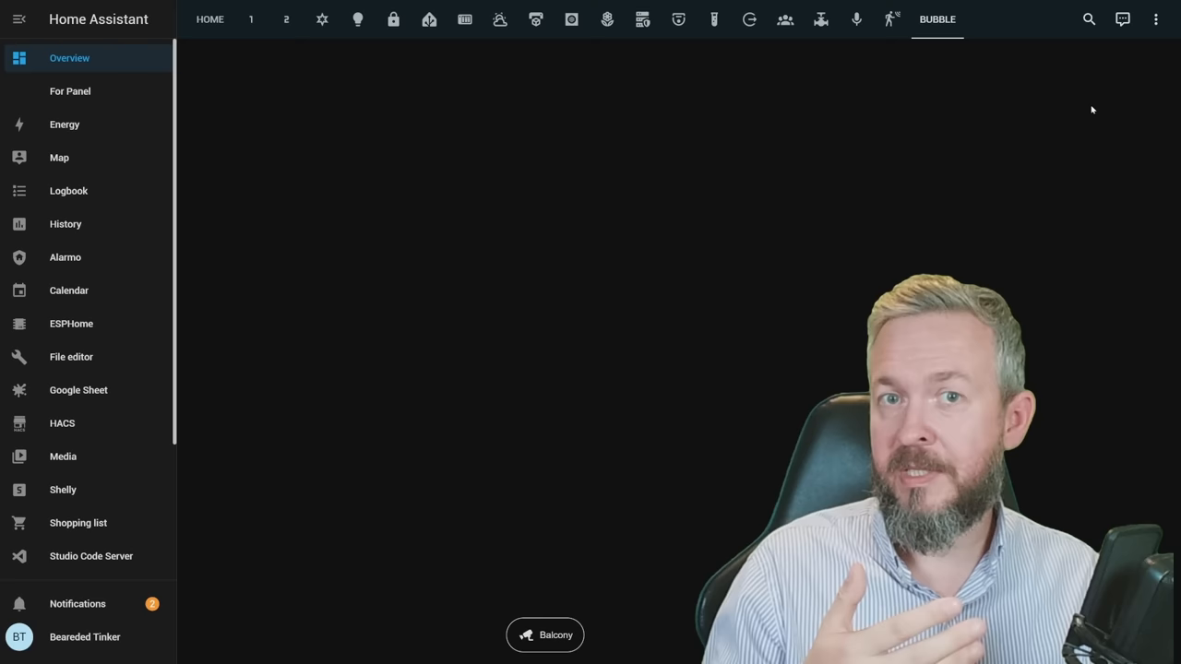
# Tap the Balcony button to show its 7.6 °C pop-up, then edit that pop-up's vertical stack
pyautogui.click(544, 635)
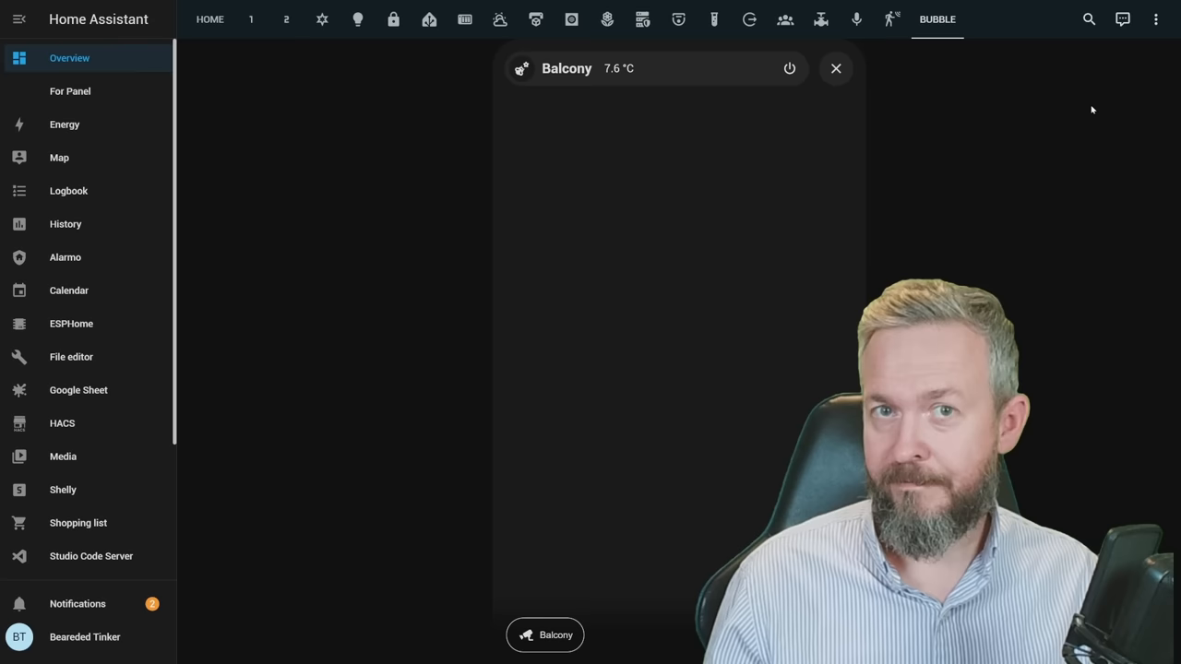
pyautogui.click(836, 68)
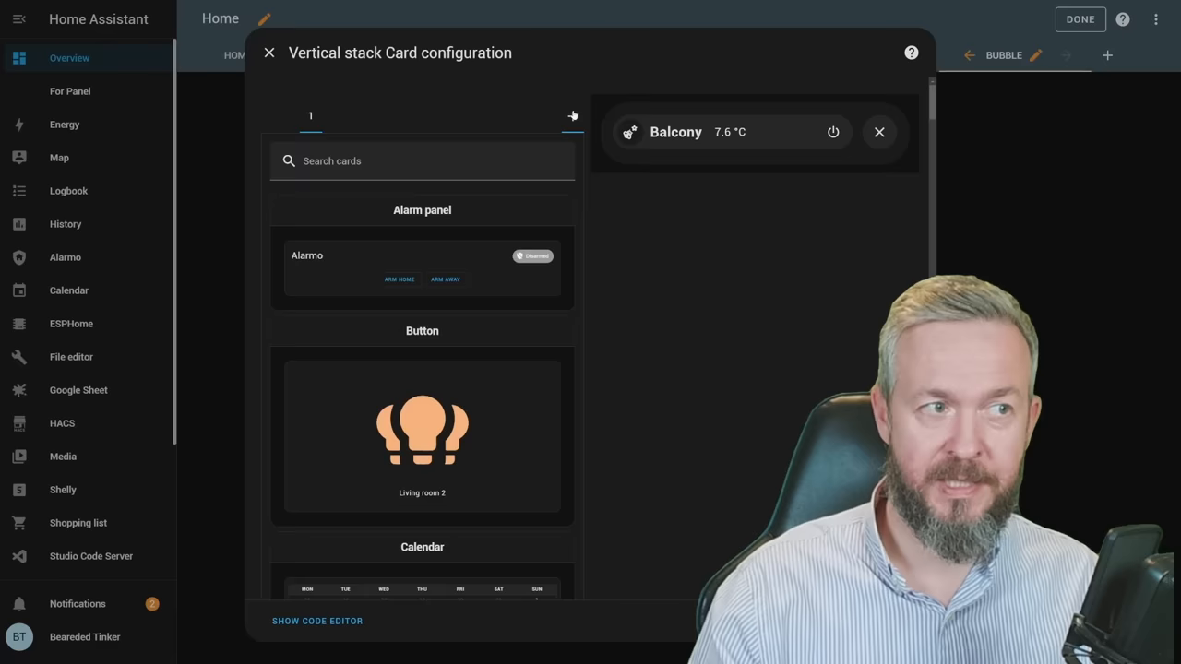
# Add a CCTV camera card with the live stairwell feed below the Balcony pop-up header
pyautogui.click(572, 114)
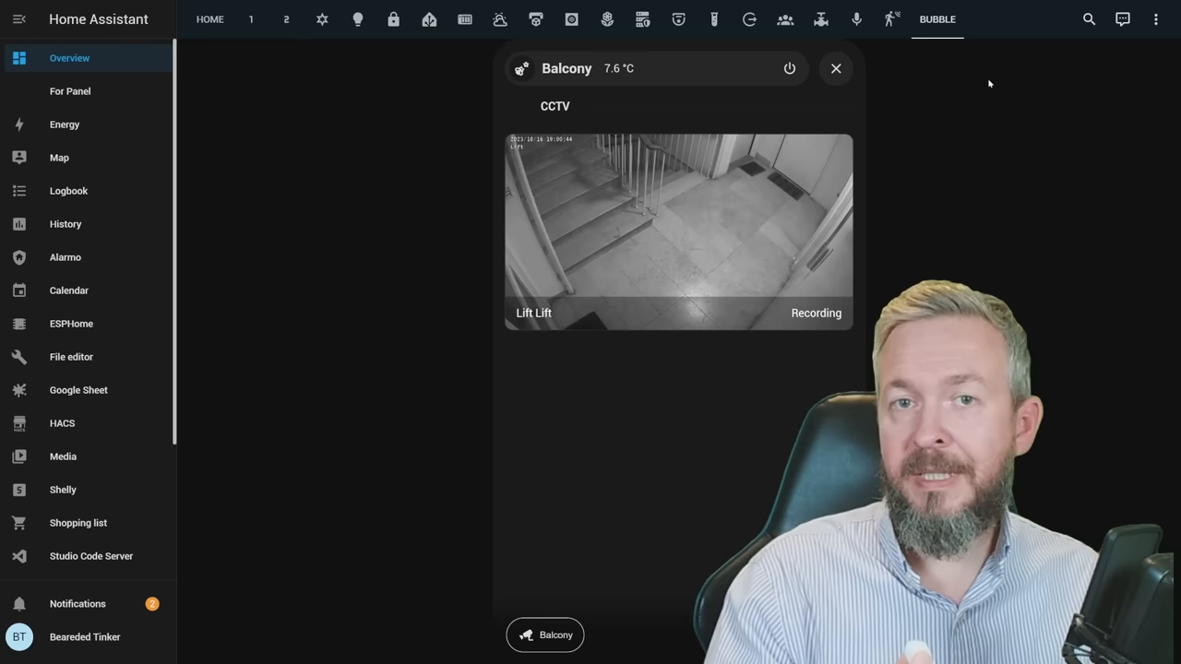
# Start a new empty vertical stack card on the dashboard for another pop-up
pyautogui.click(834, 68)
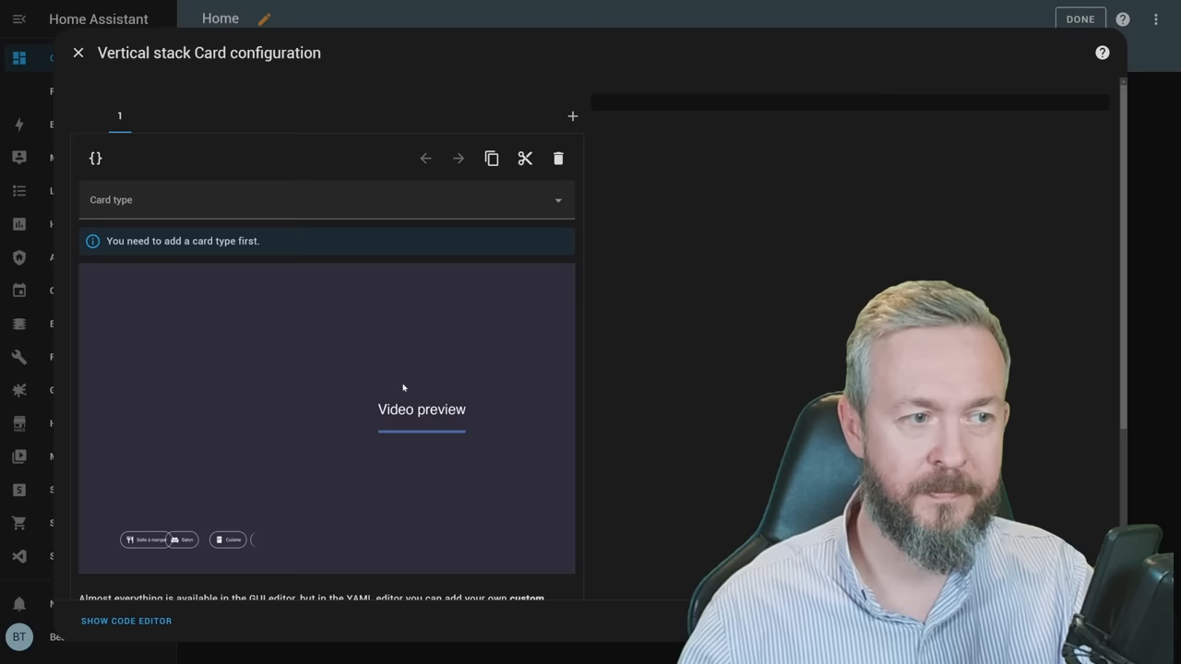
# Configure a Pop-up card: #livingroom, name Living room, mdi:sofa, light.living_room_2, living room temperature, auto close 15000 ms
pyautogui.click(323, 200)
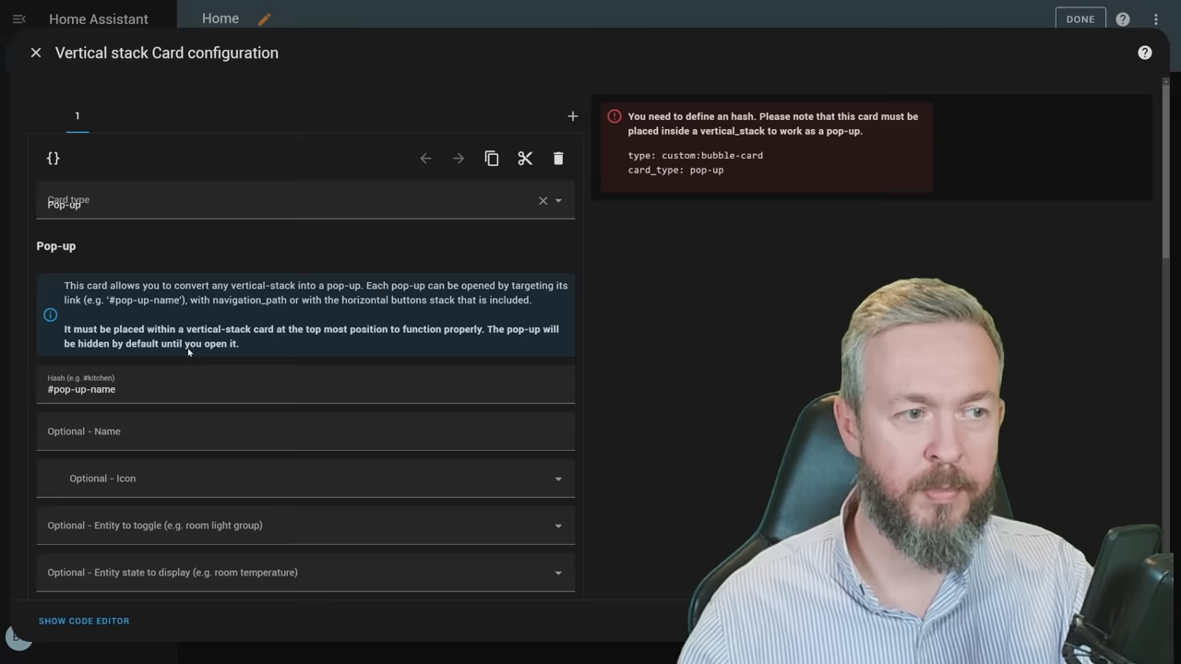
pyautogui.write('#livingroom')
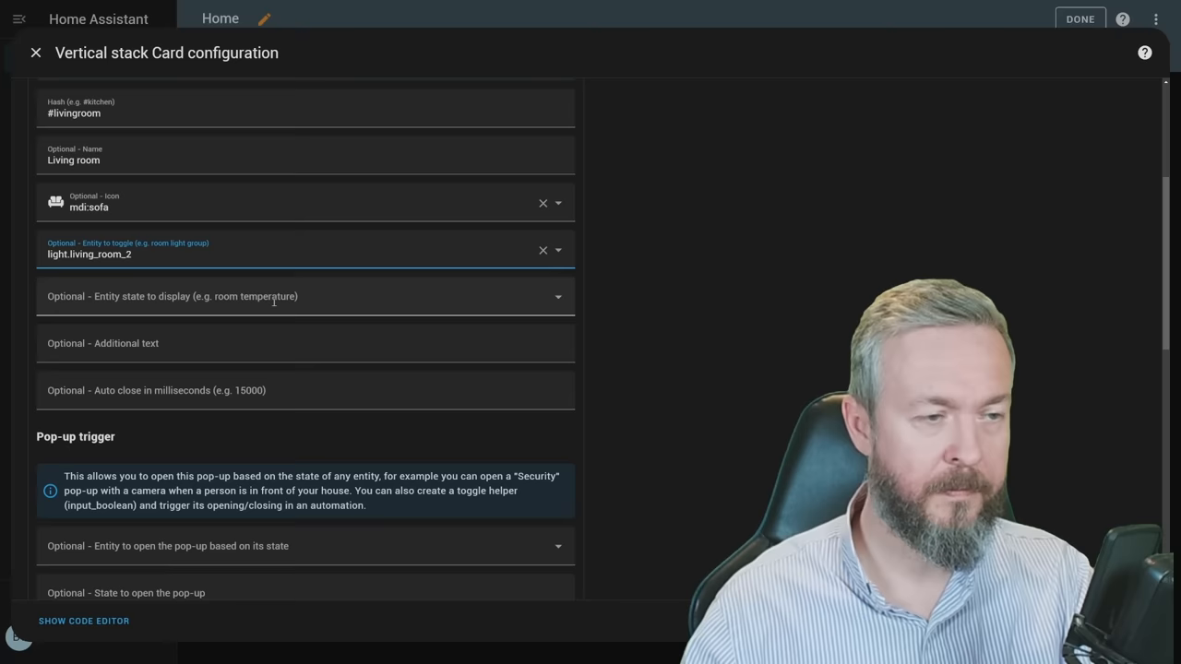
pyautogui.click(304, 295)
pyautogui.write('15000')
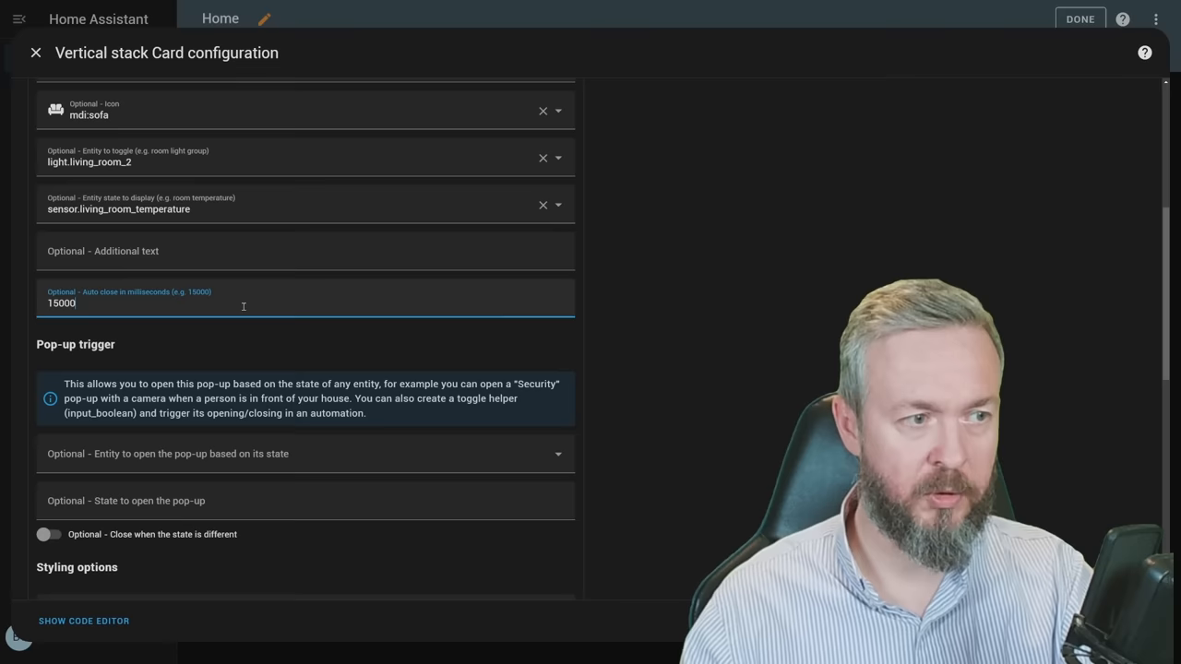
pyautogui.scroll(-3)
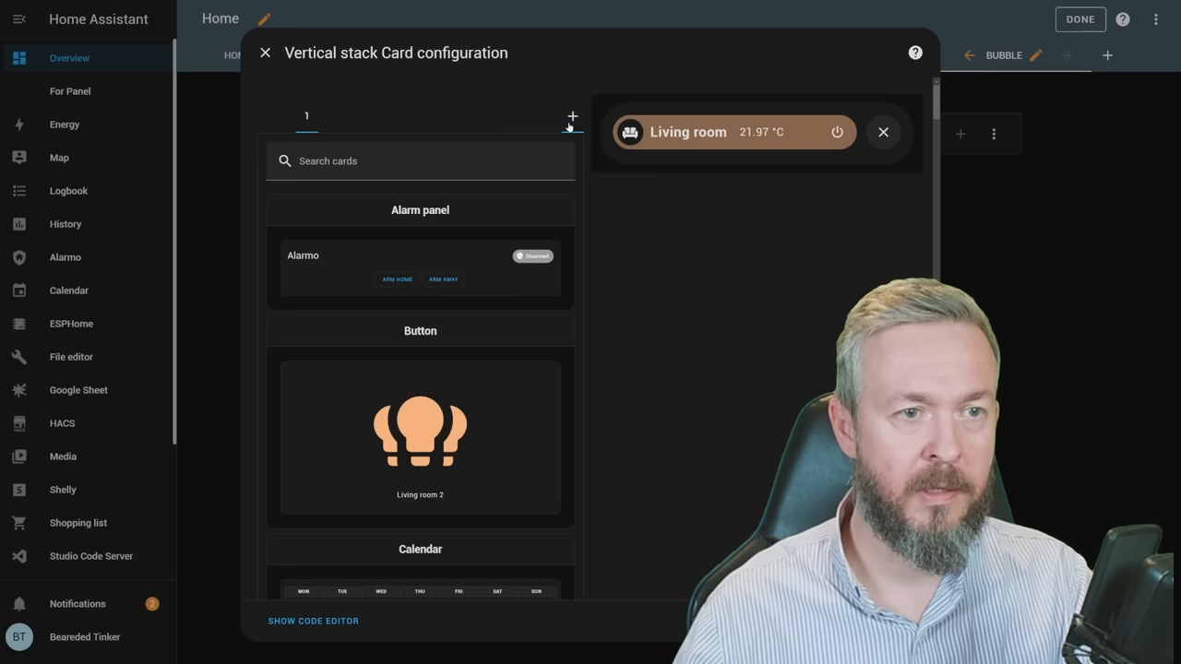
# Add a Bubble Lights separator with icon phu:bulb-group, then Standing and TV light buttons
pyautogui.write('bub')
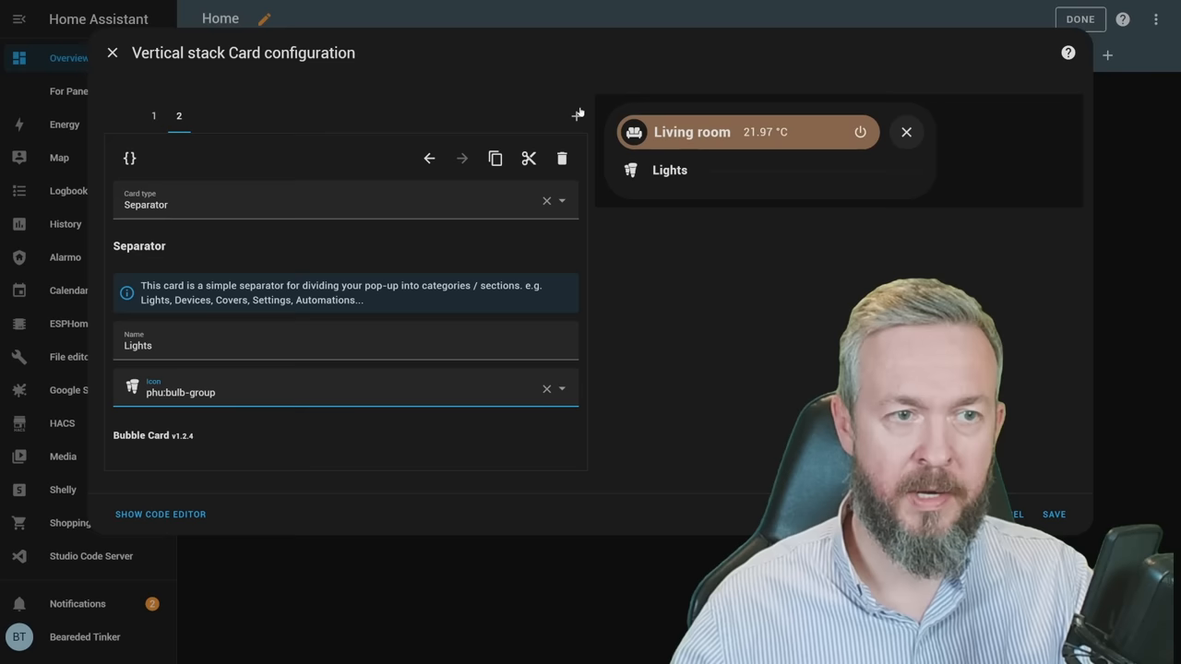
pyautogui.click(572, 114)
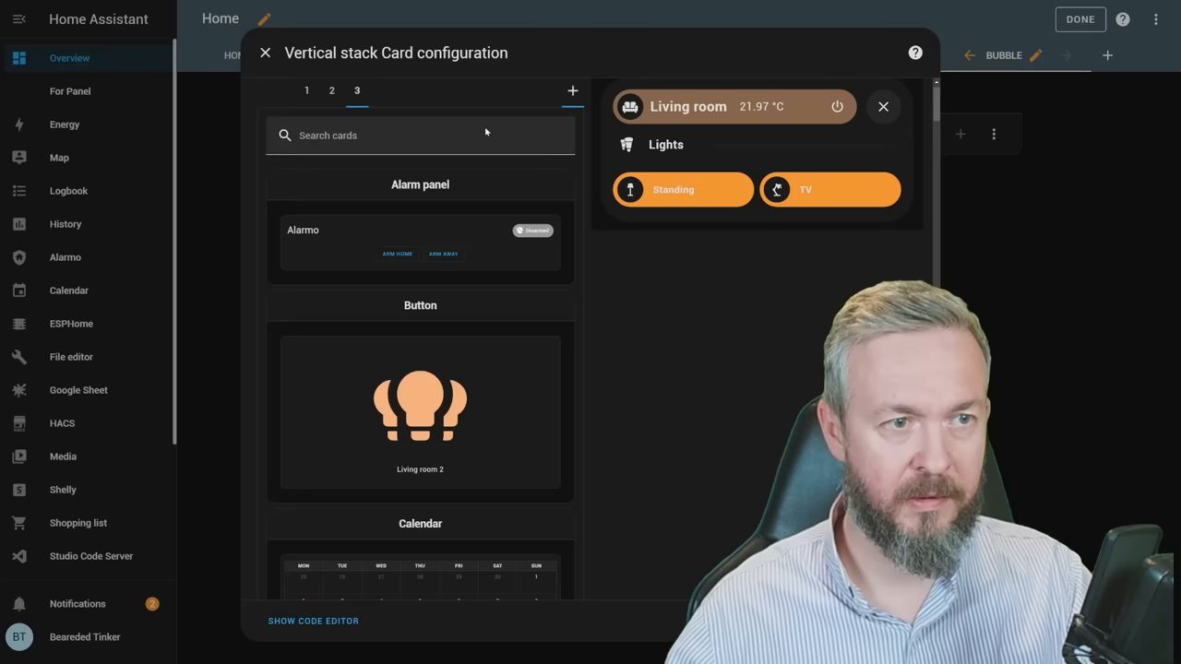
# Add a light.ceiling Bubble button as a Slider and save the Living room vertical stack
pyautogui.click(572, 91)
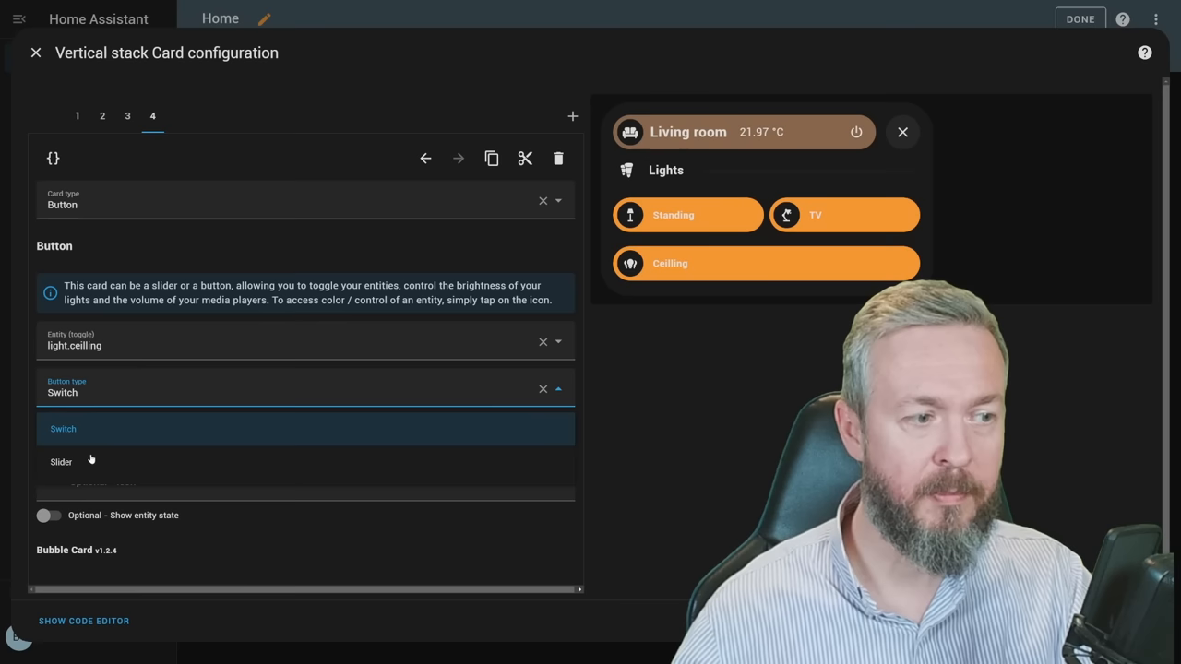
pyautogui.click(35, 52)
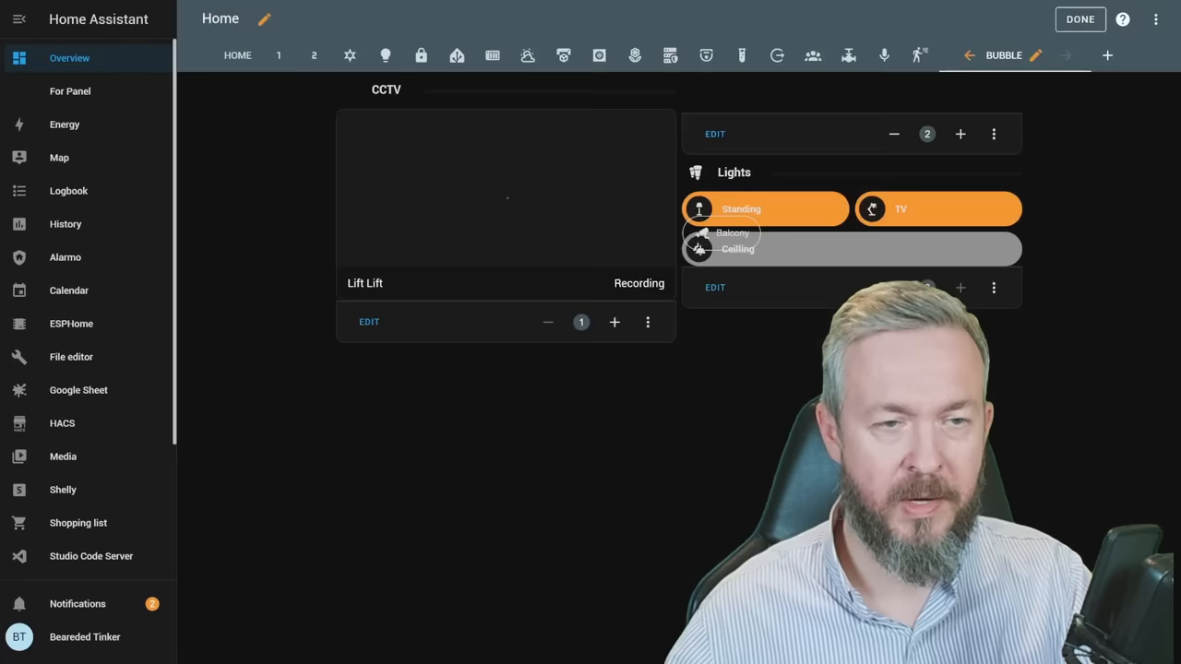
# Add Button 2 to the bottom bar: #livingroom, Living room, mdi:sofa-single, light.living_room_2
pyautogui.click(731, 232)
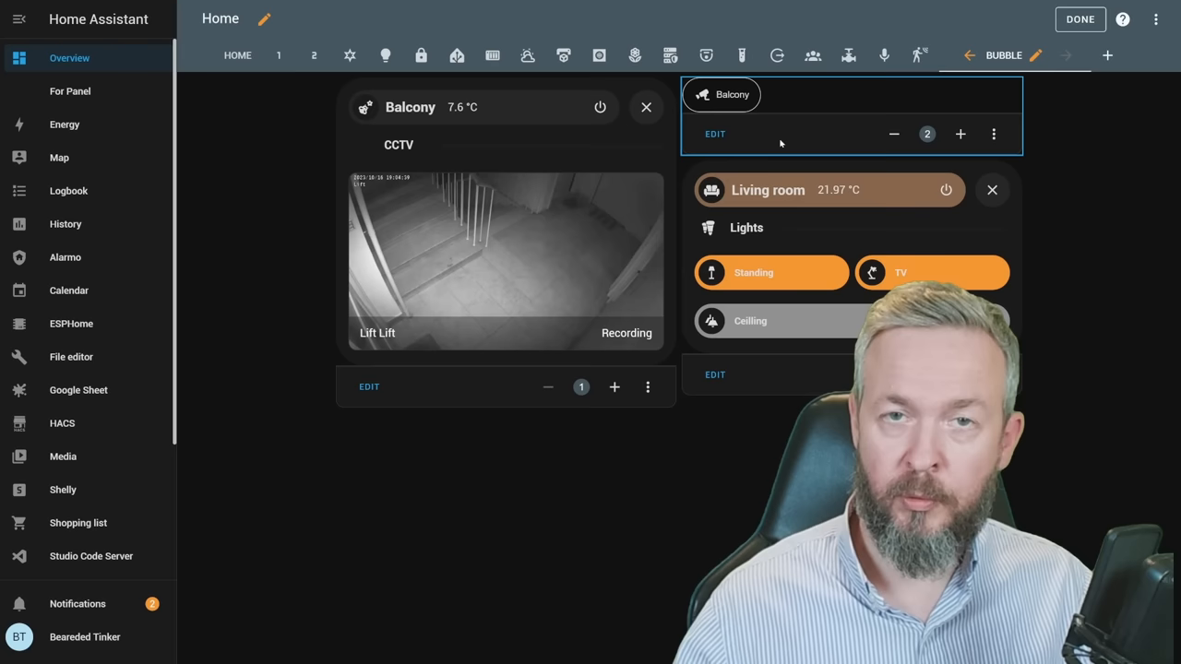
pyautogui.click(716, 133)
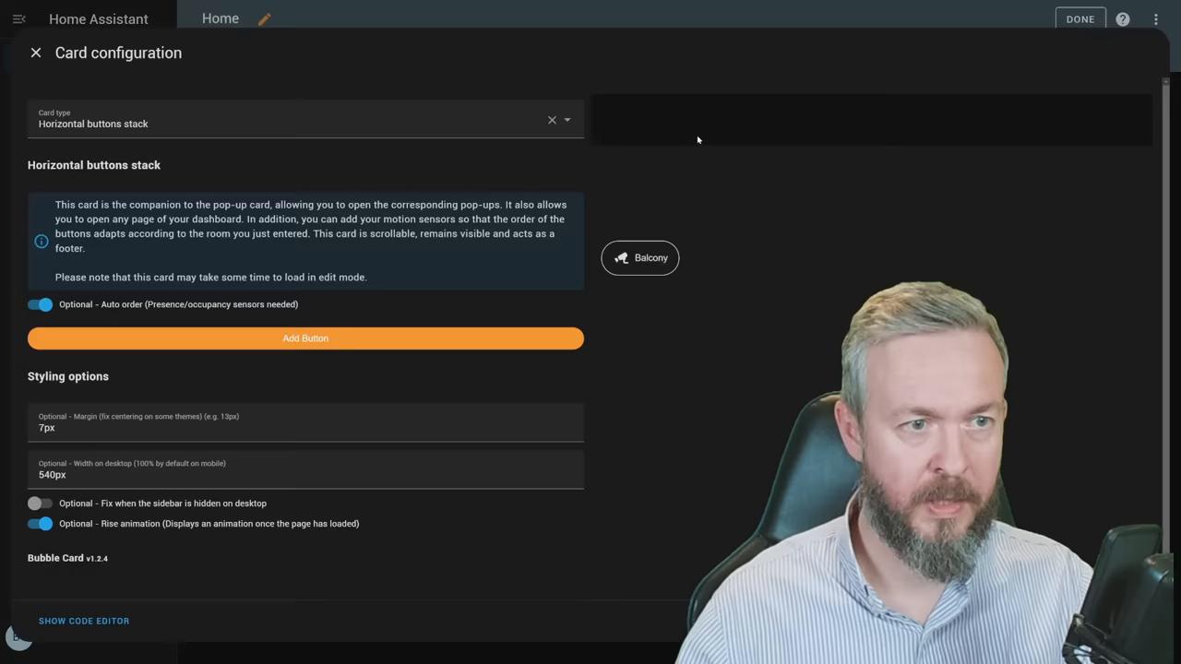
pyautogui.click(307, 338)
pyautogui.write('#livingroom')
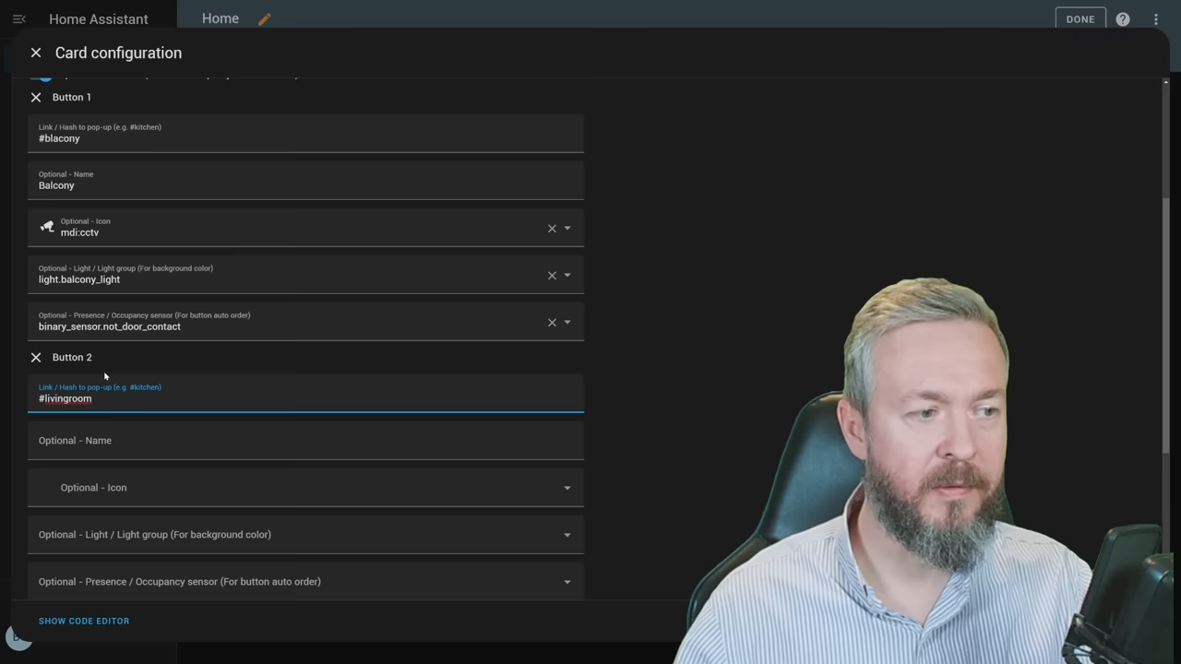
pyautogui.click(305, 535)
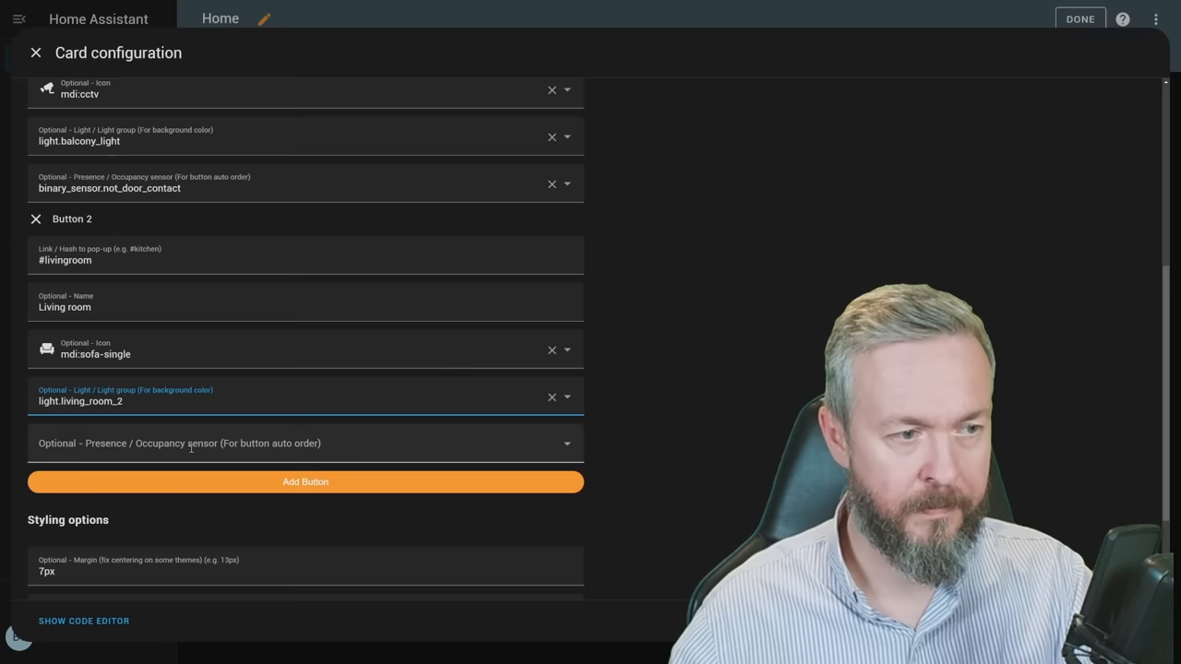
pyautogui.click(35, 52)
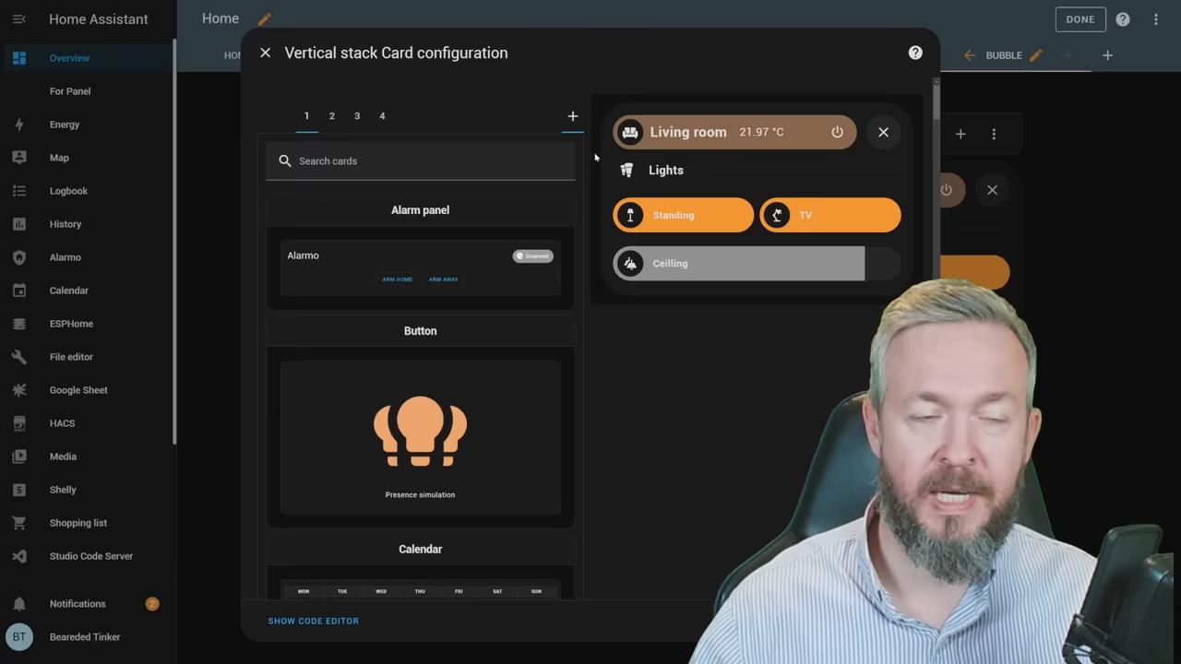
# Add a Mushroom climate card for the living room thermostat, save, and view the pop-up on the dashboard
pyautogui.write('mu')
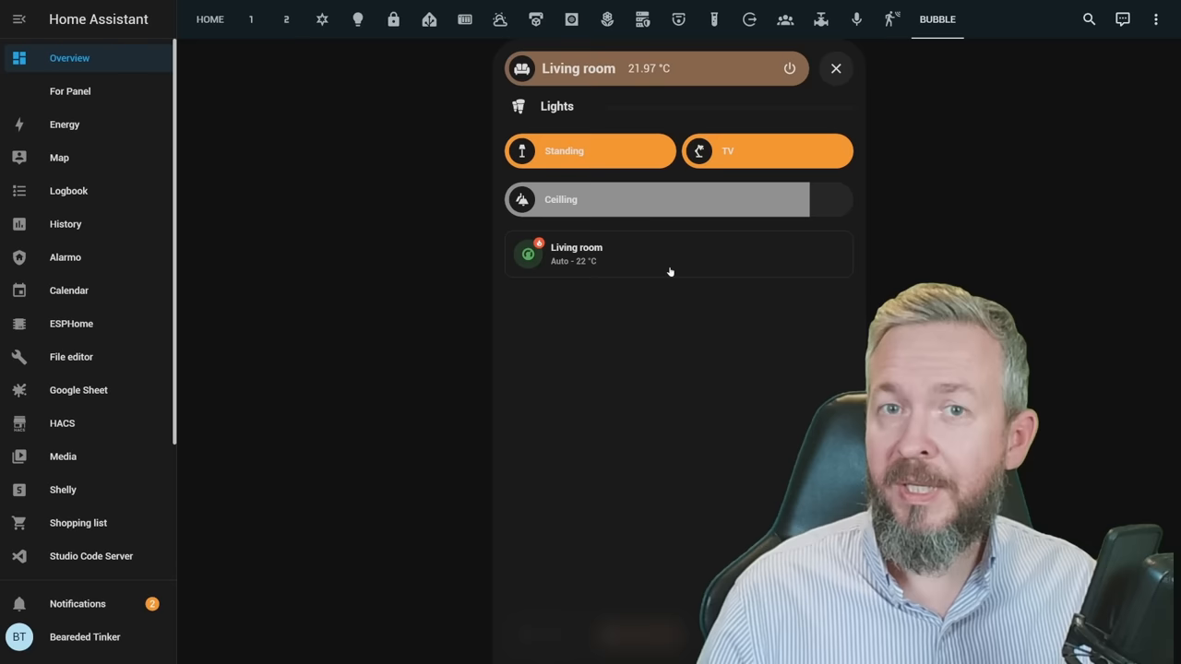
pyautogui.click(836, 68)
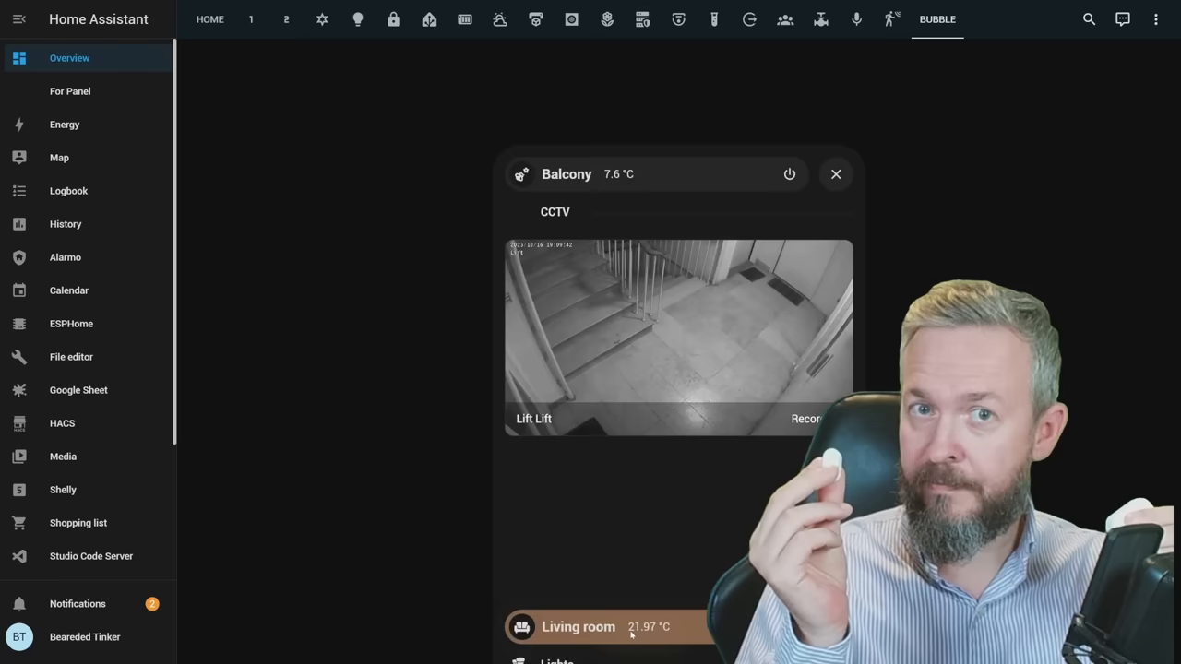
# Test the pop-ups, switch to view 2 and close its Luka room pop-up
pyautogui.click(835, 174)
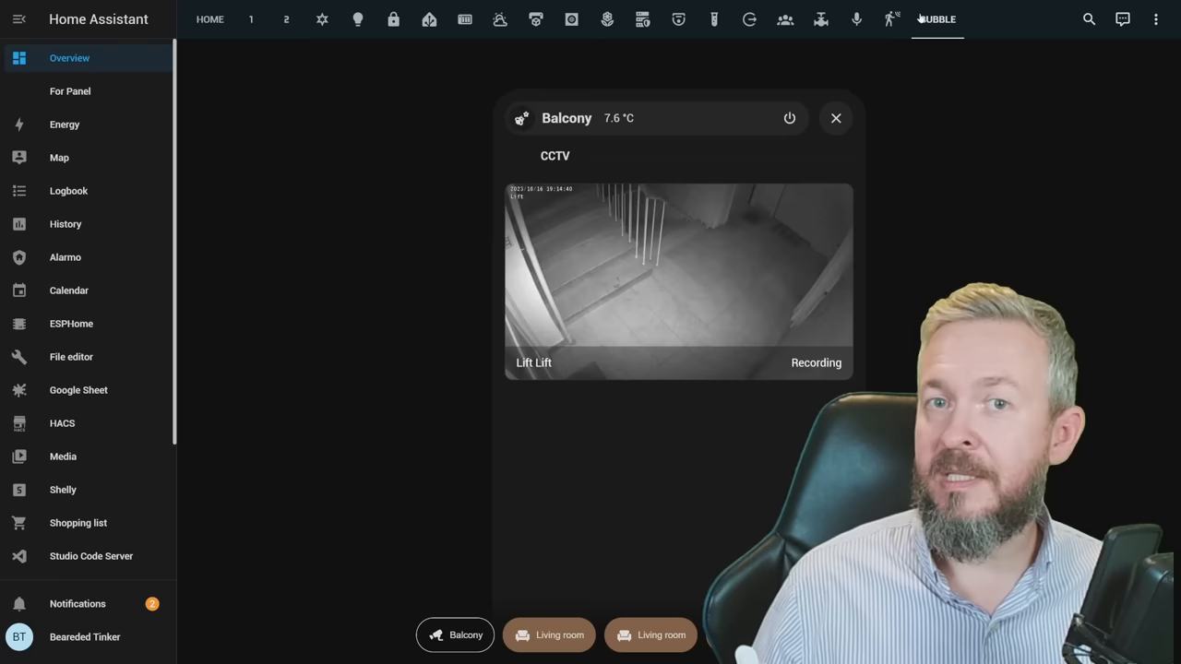
pyautogui.click(834, 118)
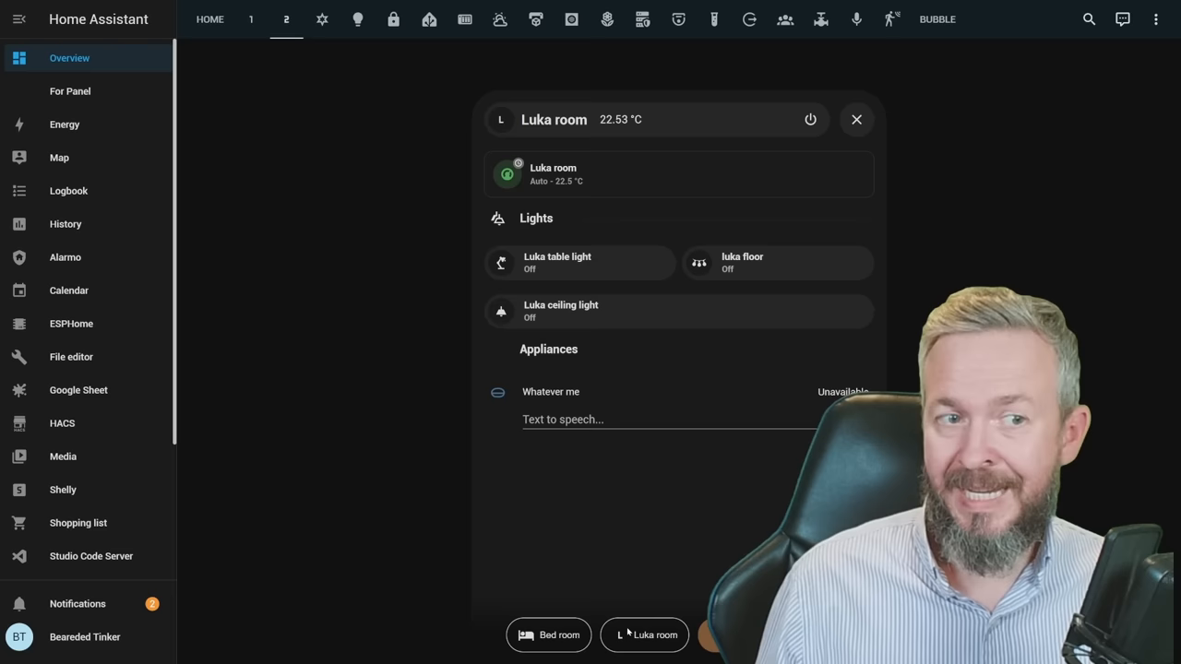
pyautogui.click(856, 118)
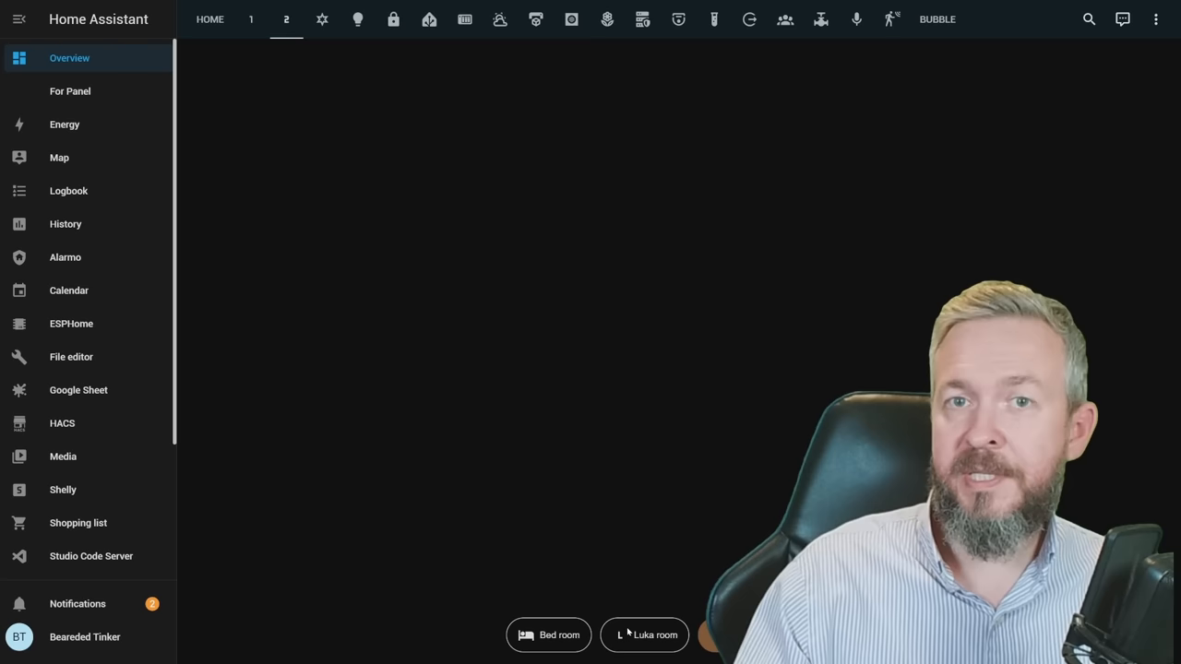